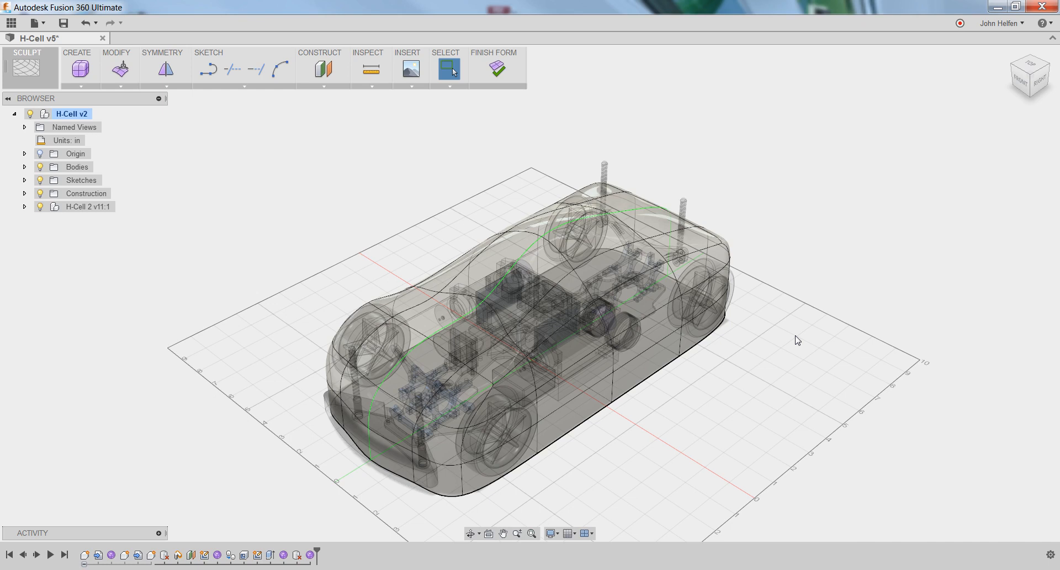
mouse_move(743, 343)
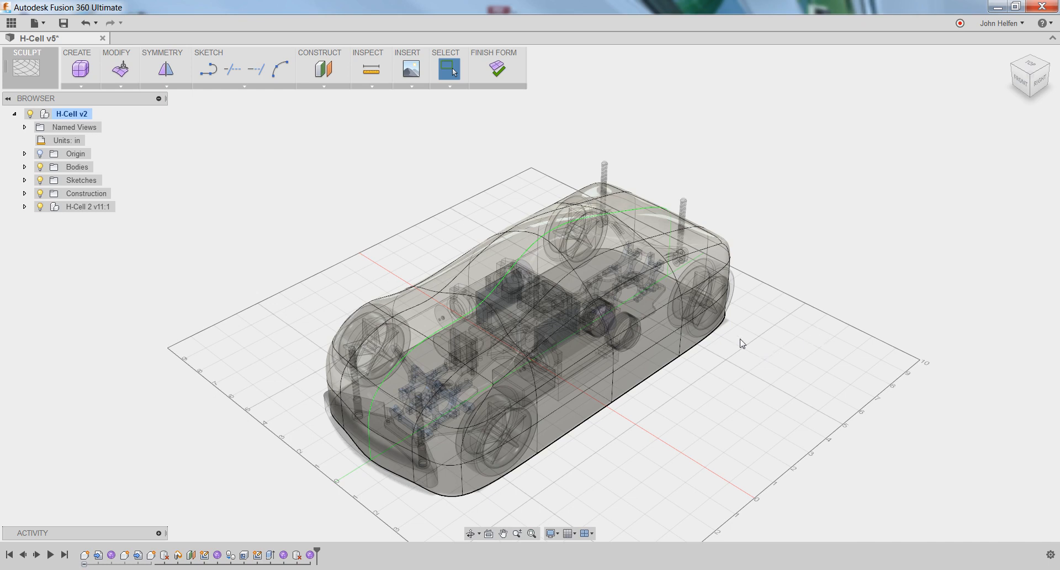
mouse_move(747, 346)
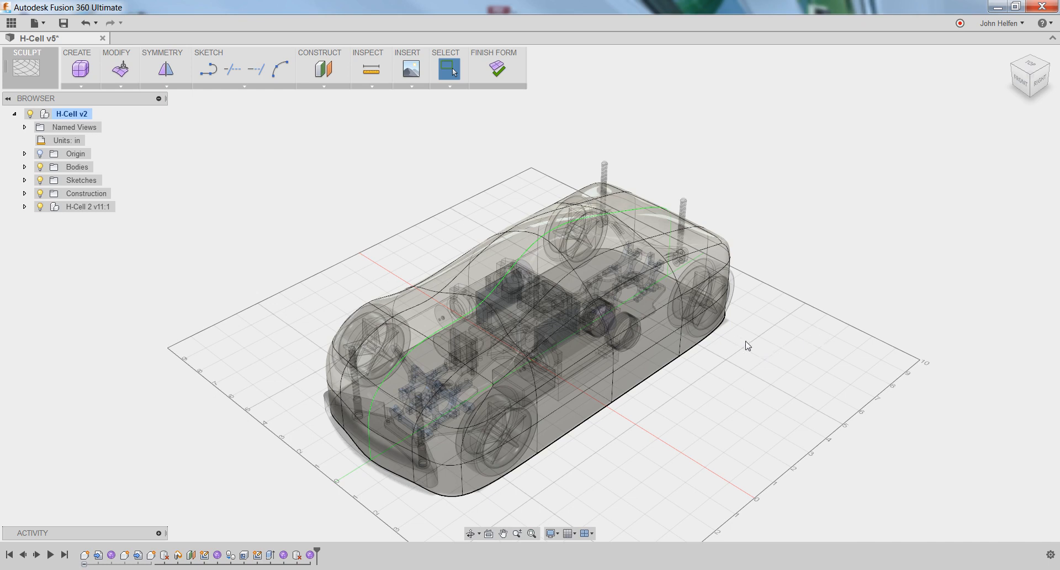
- Select the edge loop running over the front of the T-spline car body
click(535, 382)
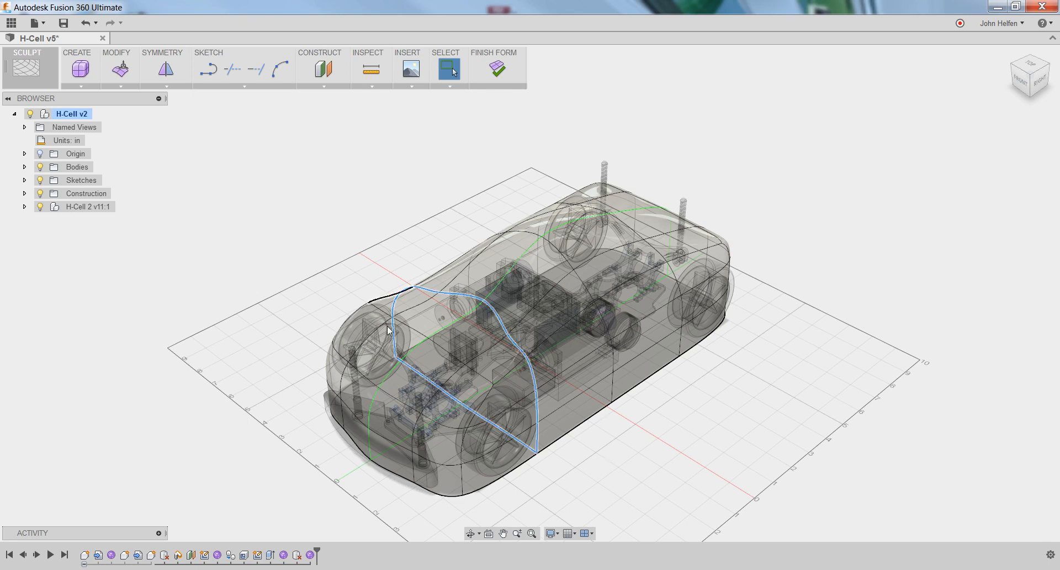
mouse_move(683, 448)
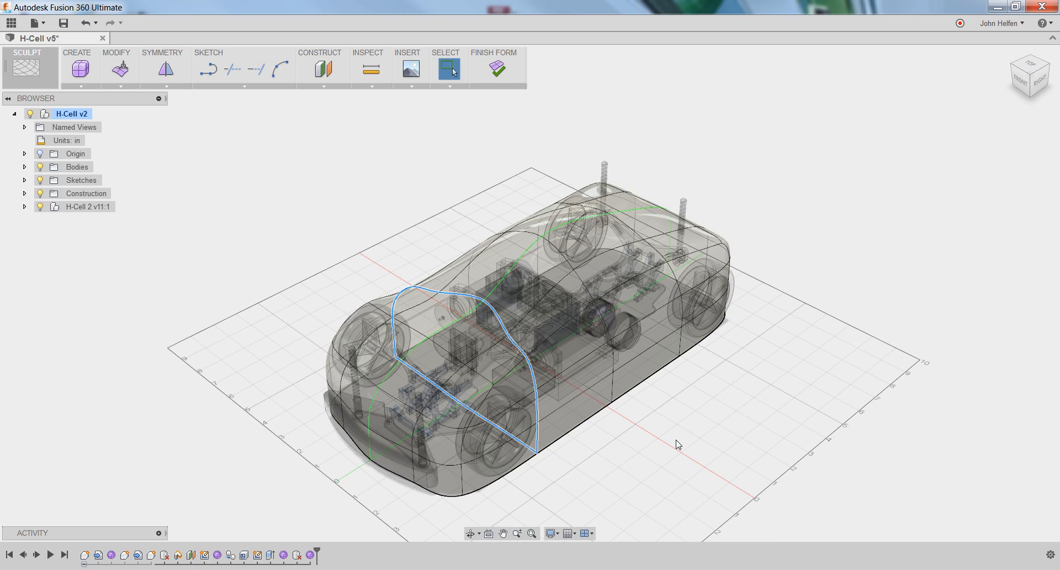
drag(678, 444, 616, 447)
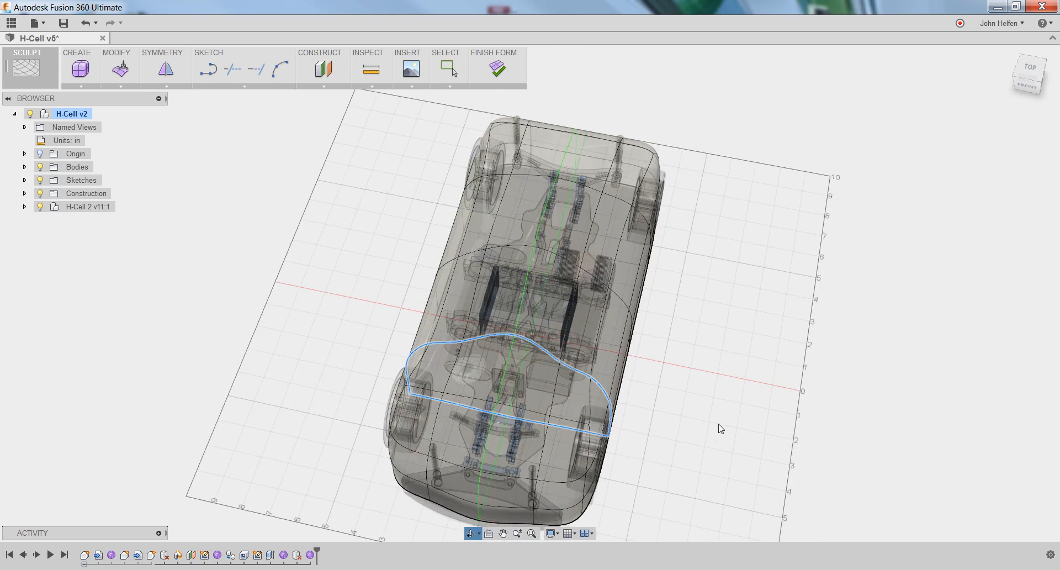
click(514, 372)
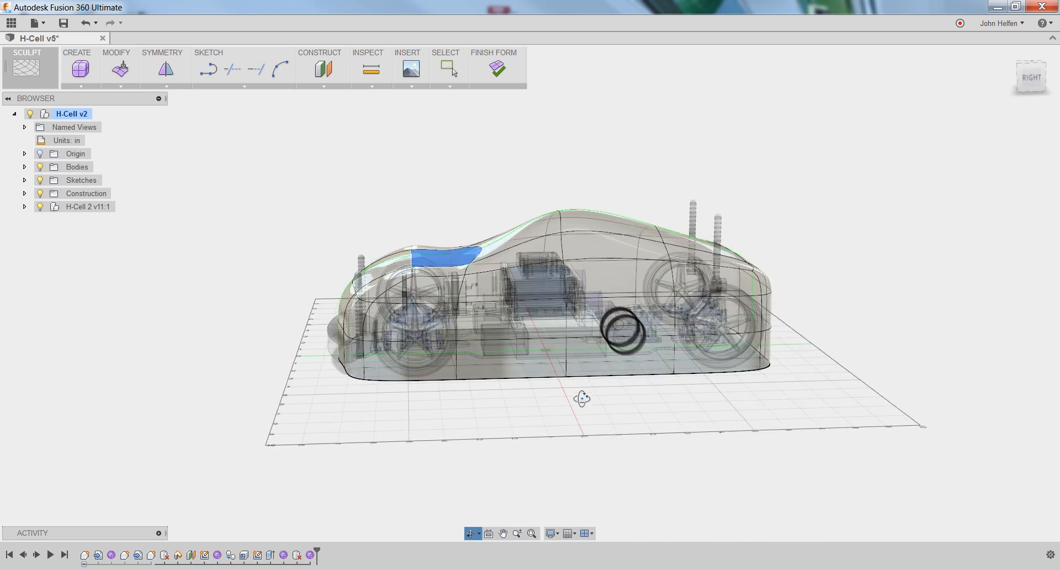
drag(582, 398, 590, 403)
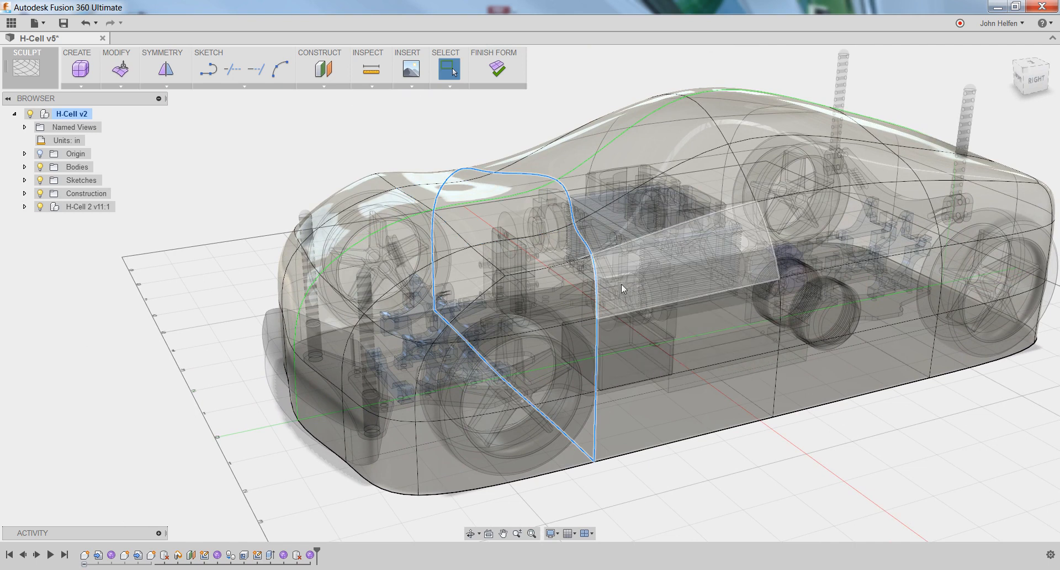
- Start Insert Edge on the selected loop via the marking menu, previewed at 0.50
right_click(596, 277)
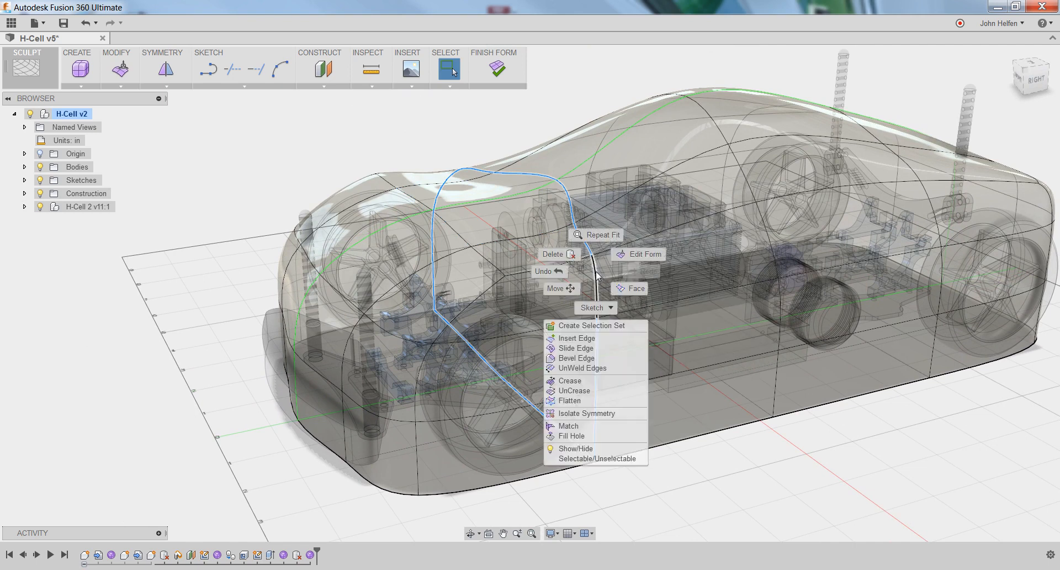
mouse_move(577, 338)
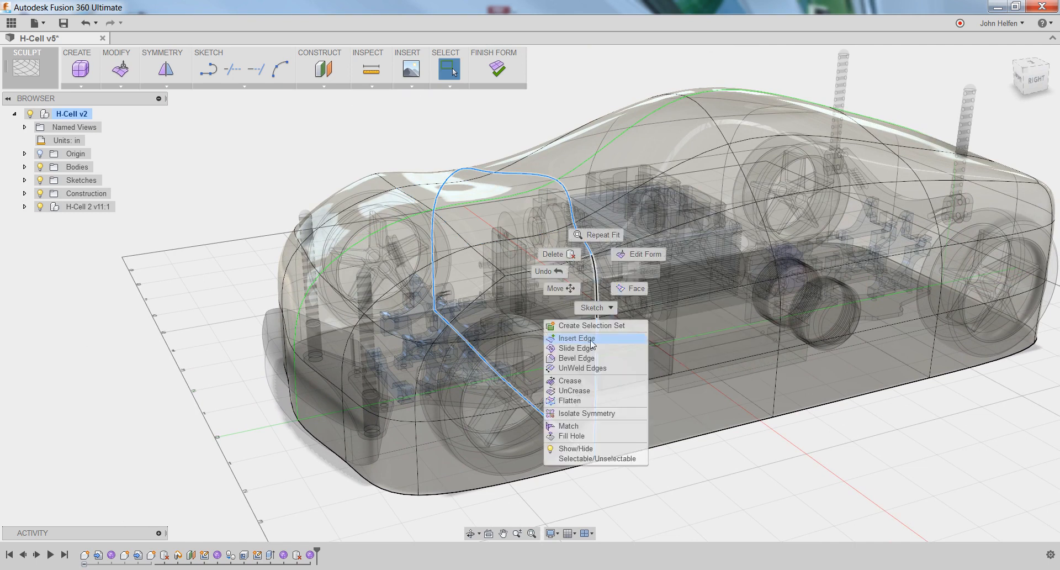
click(586, 342)
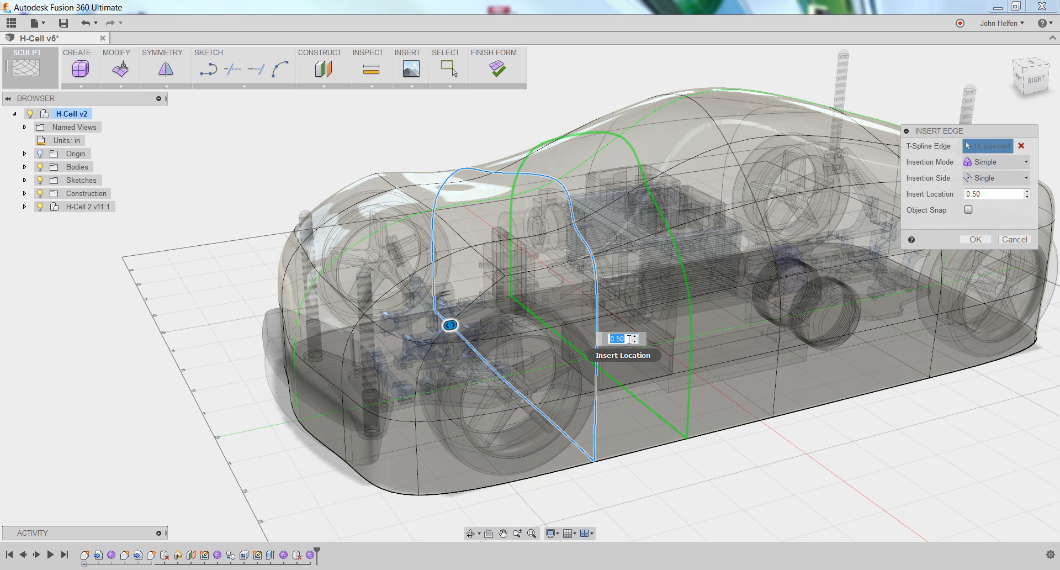
mouse_move(669, 491)
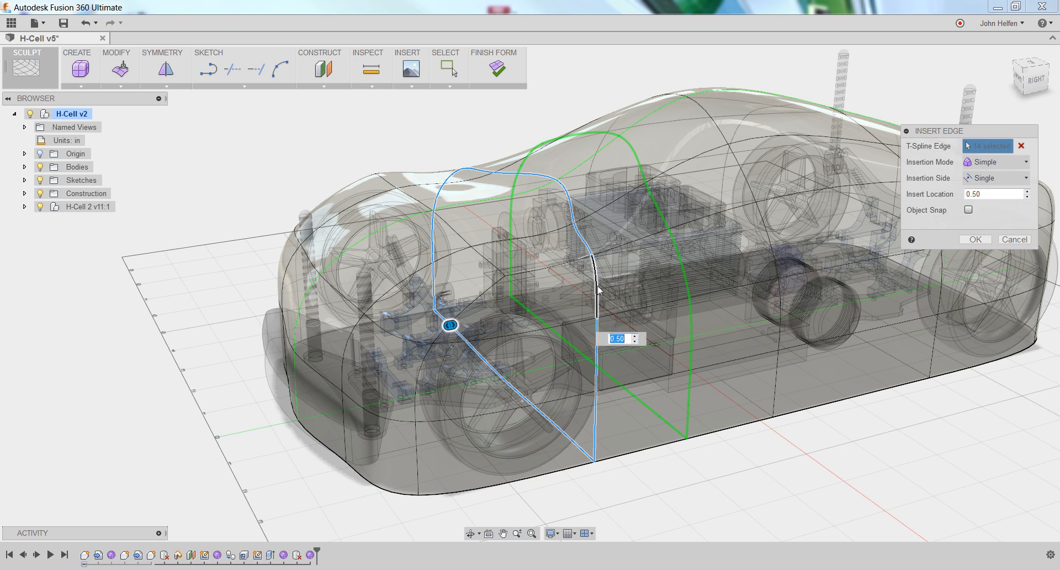
mouse_move(743, 177)
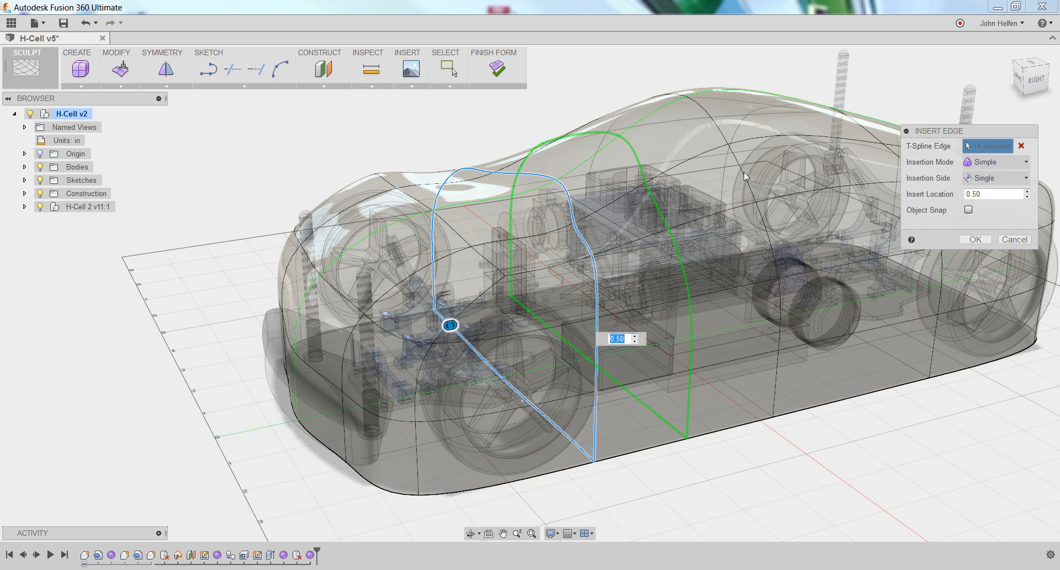
mouse_move(745, 177)
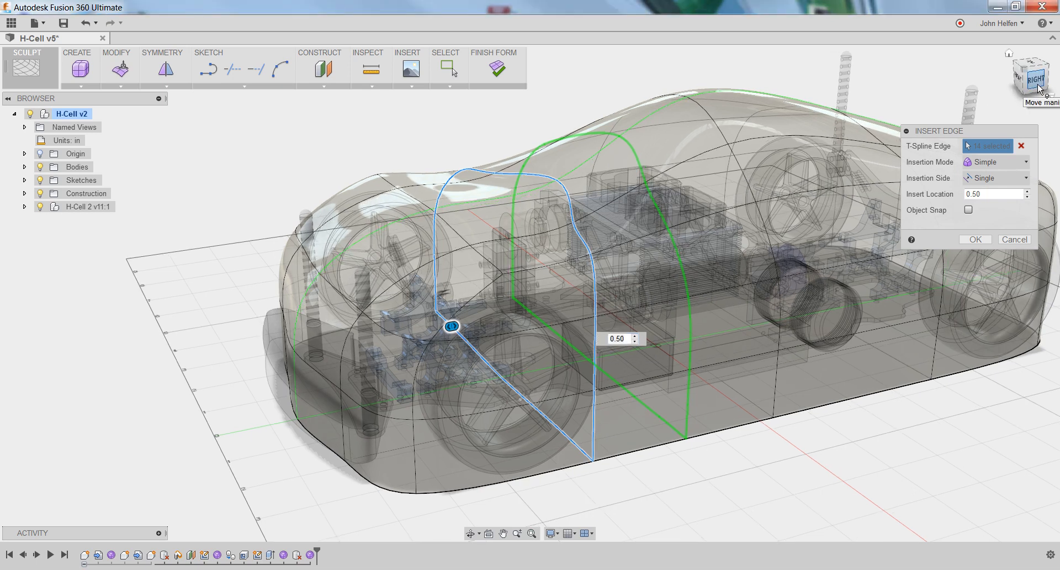
- From a side view, set the new edge loop's insert location to 0.125 near the front loop
click(1030, 74)
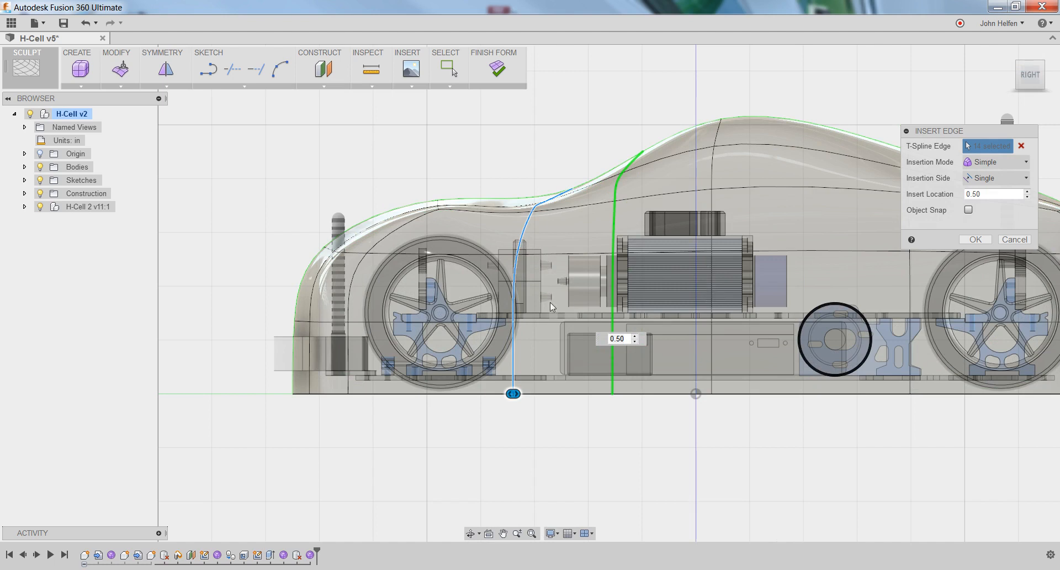
mouse_move(546, 375)
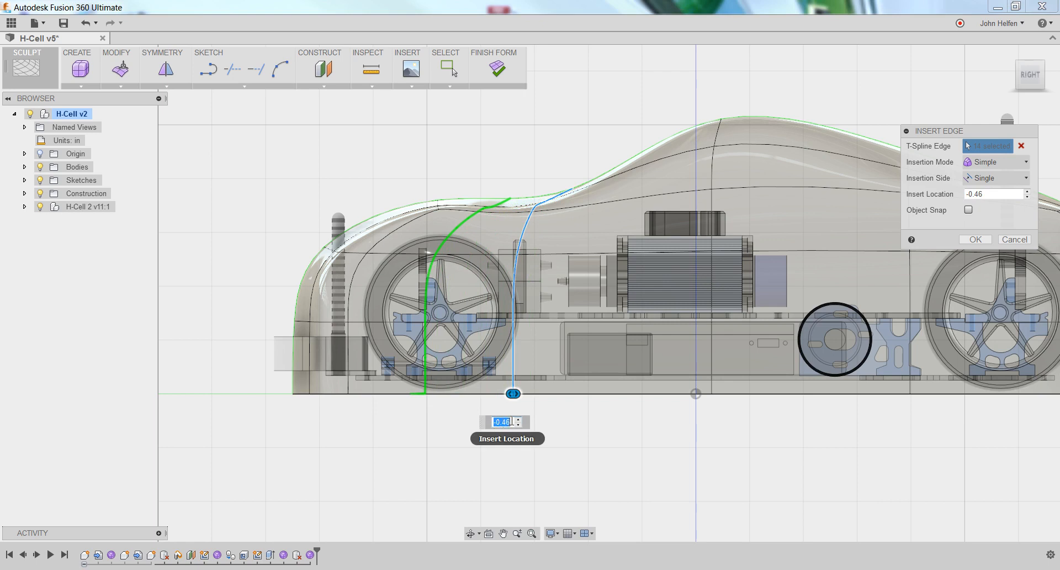
mouse_move(452, 424)
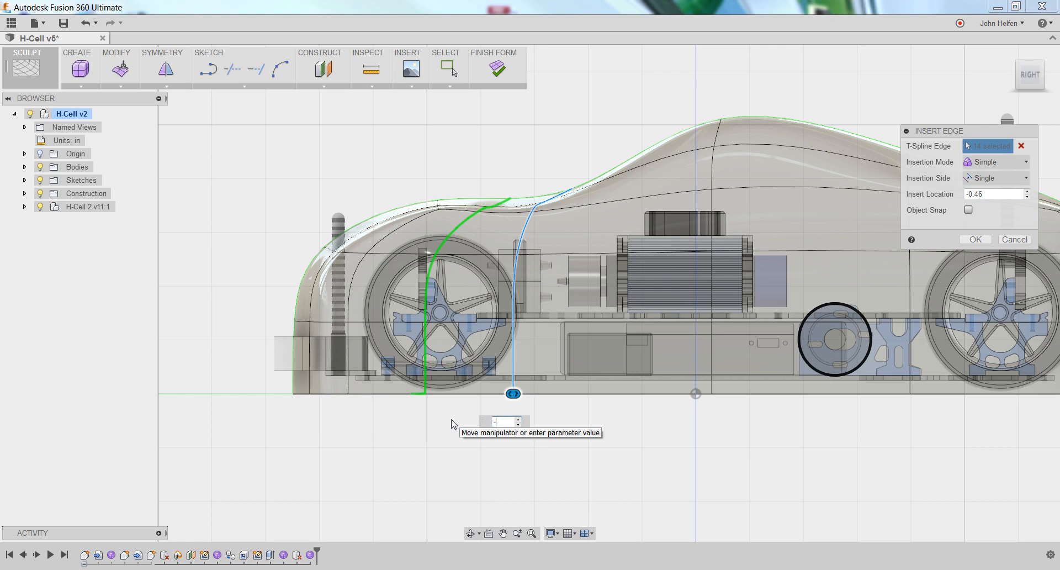
text(-5)
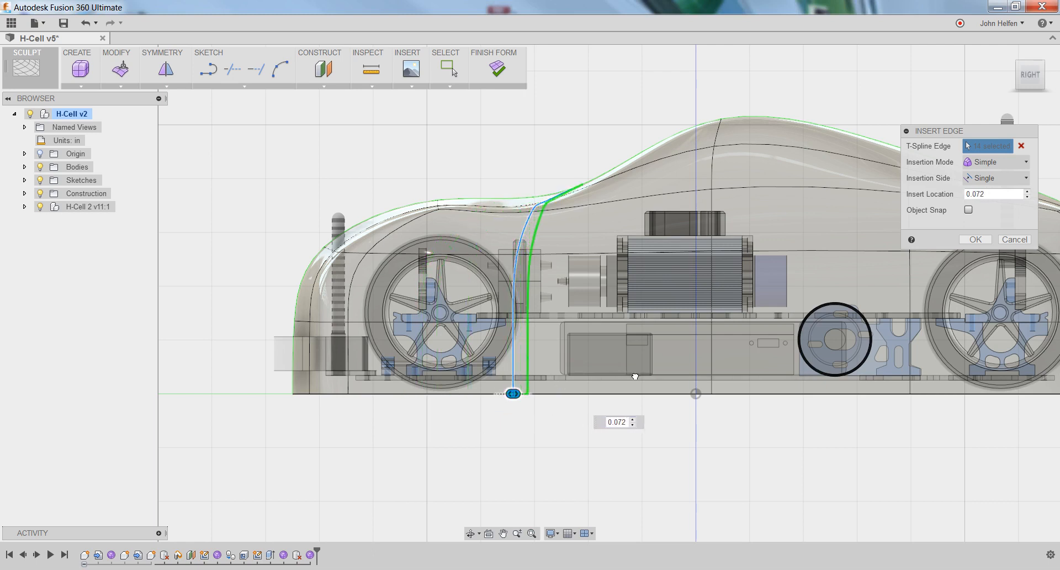
drag(512, 393, 547, 393)
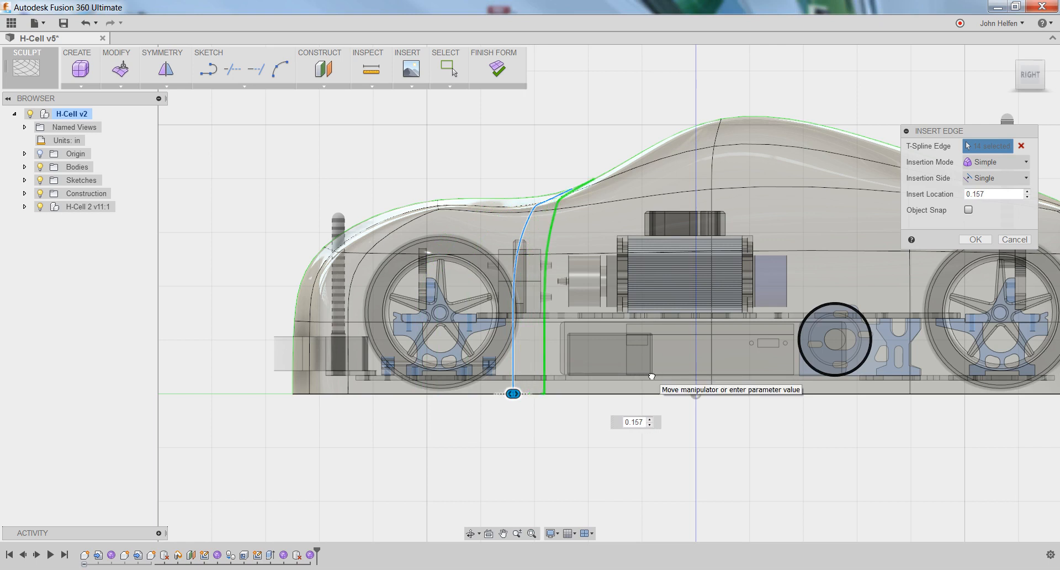
text(.125)
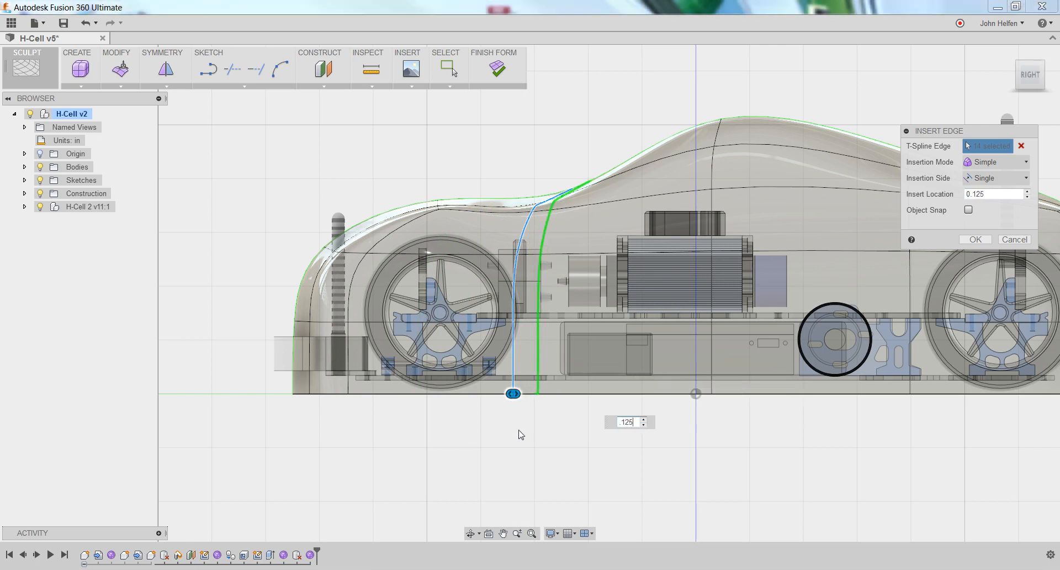
mouse_move(521, 382)
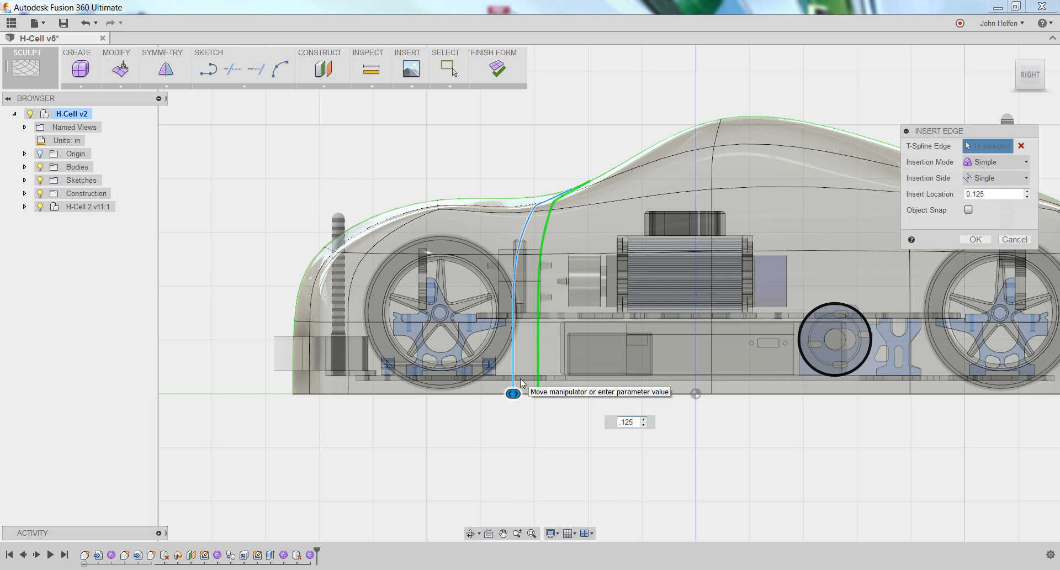
mouse_move(534, 400)
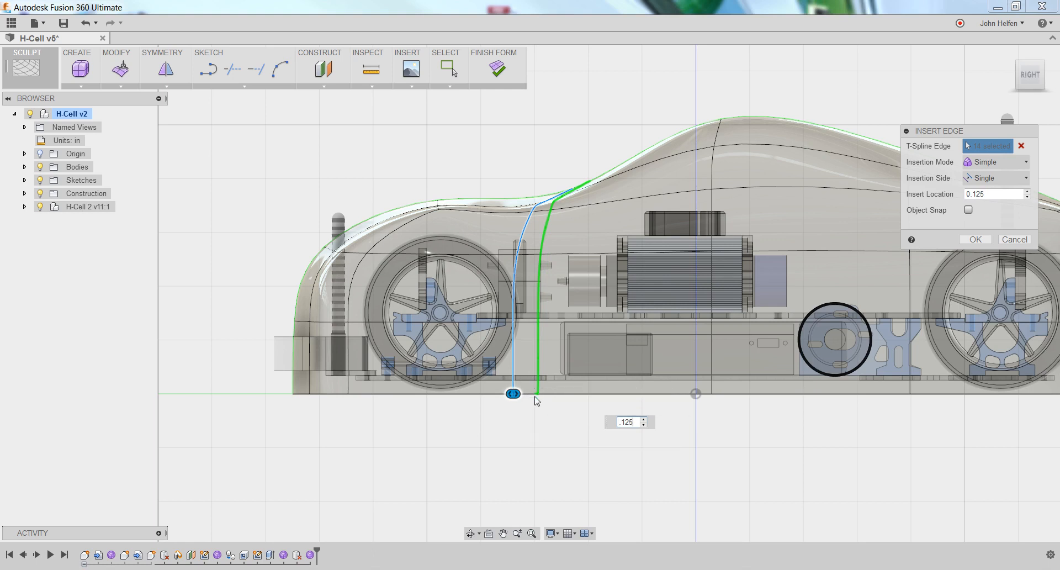
click(995, 195)
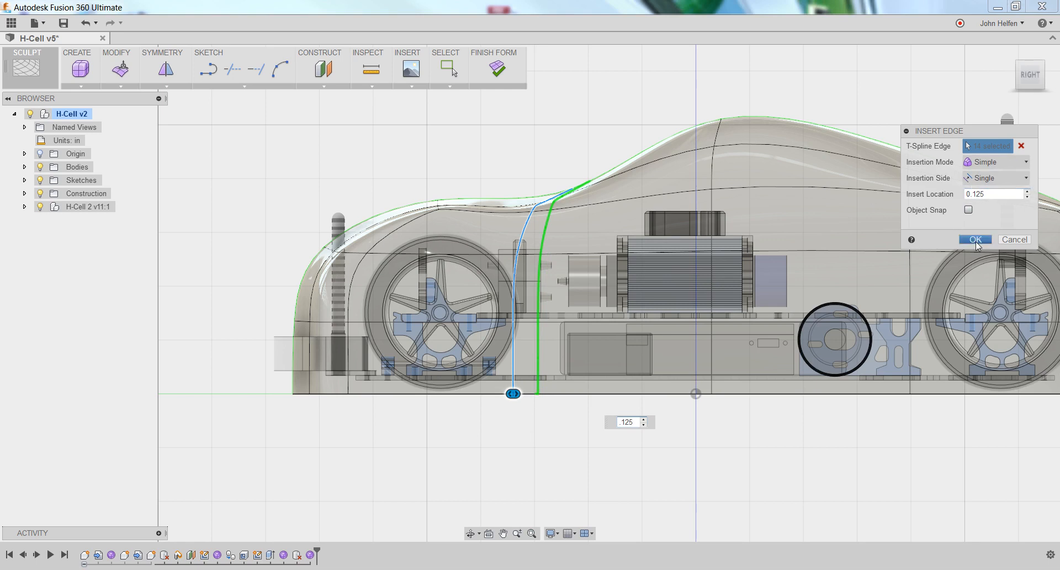
- Confirm the new edge loop, then raise the windshield-base control point with Edit Form
click(974, 238)
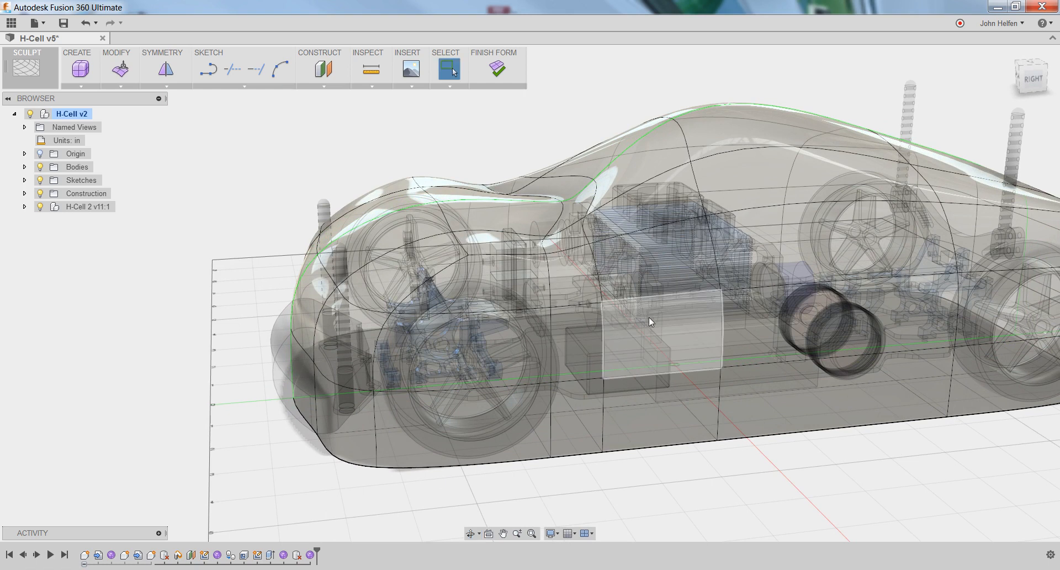
click(120, 67)
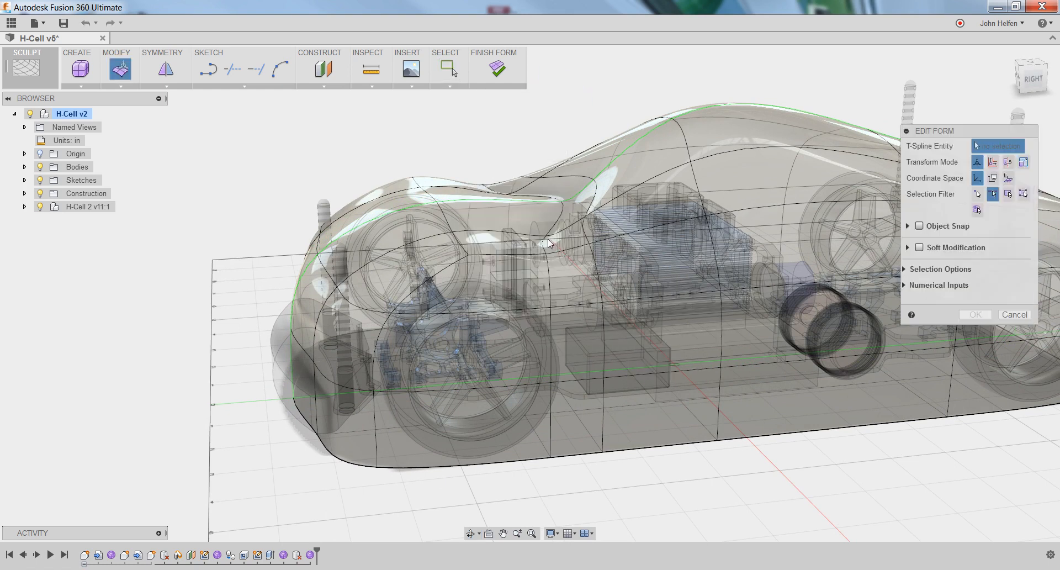
click(977, 194)
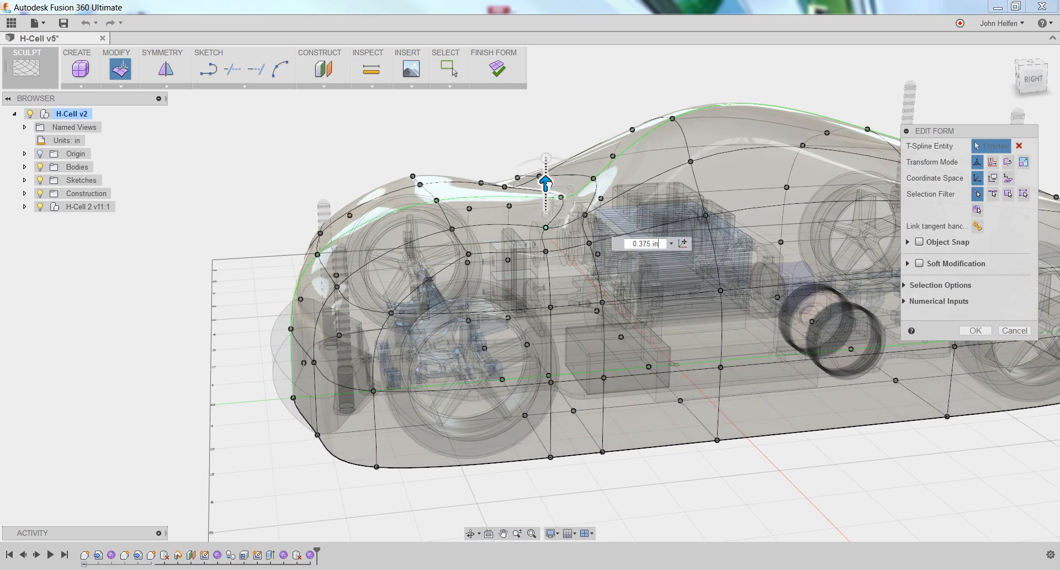
drag(547, 182, 546, 168)
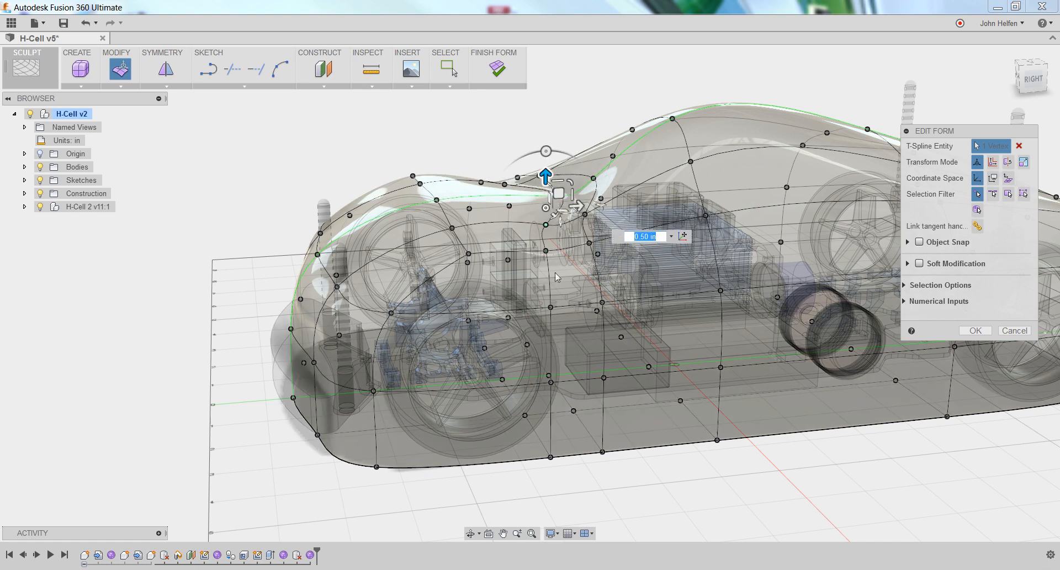
drag(555, 277, 474, 210)
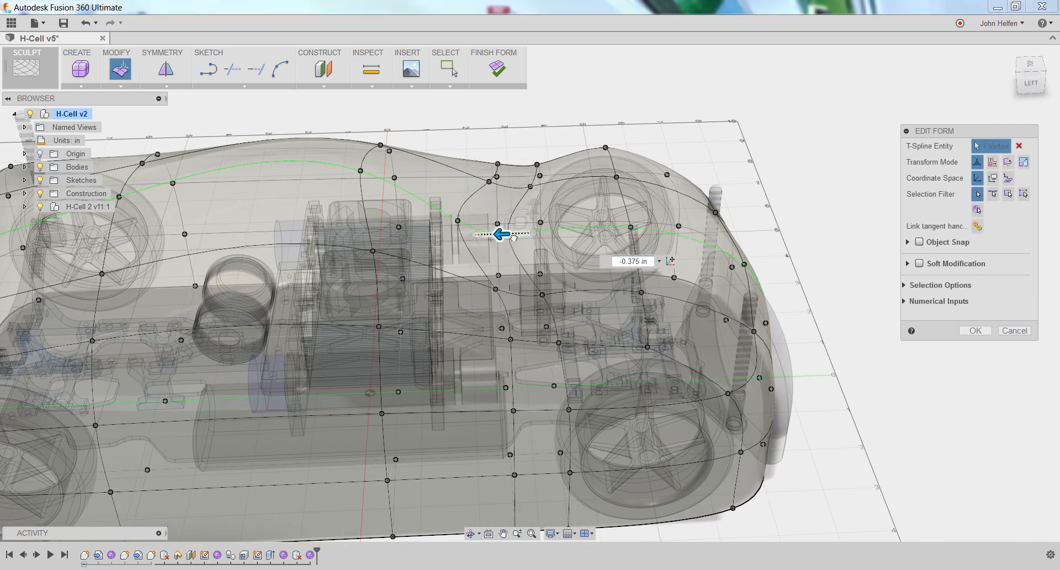
- Shift the far-side body point and slide the cowl point along the hood toward the front
drag(500, 234, 564, 232)
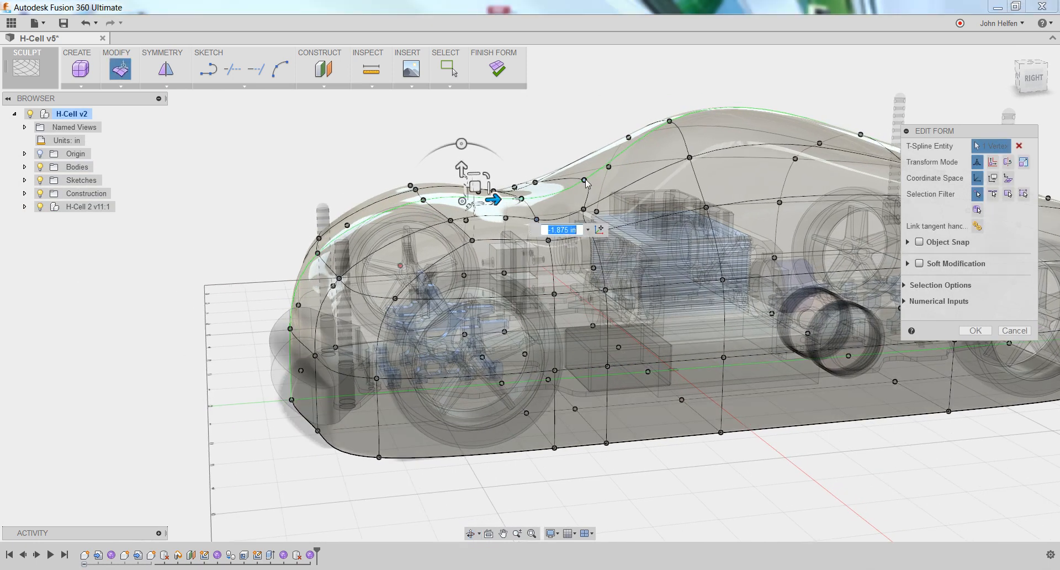
drag(493, 200, 586, 179)
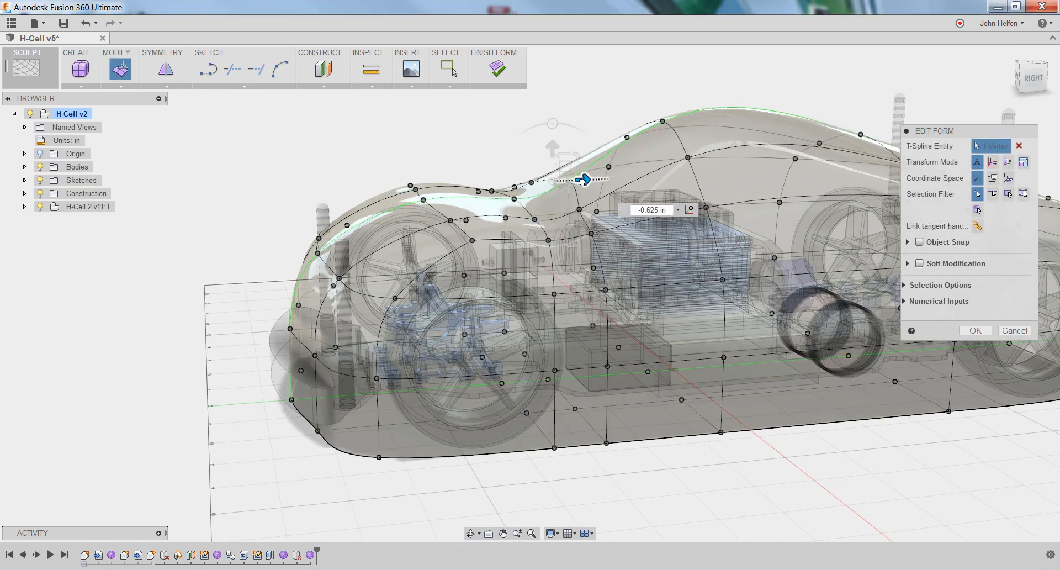
drag(586, 179, 533, 153)
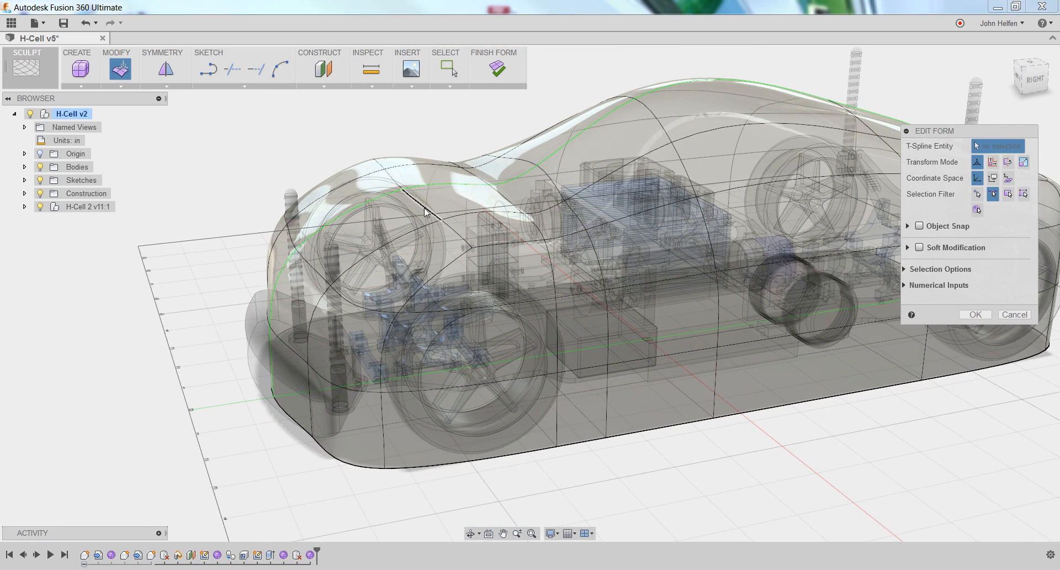
- Select the body edge just above the front wheel for lowering
click(423, 203)
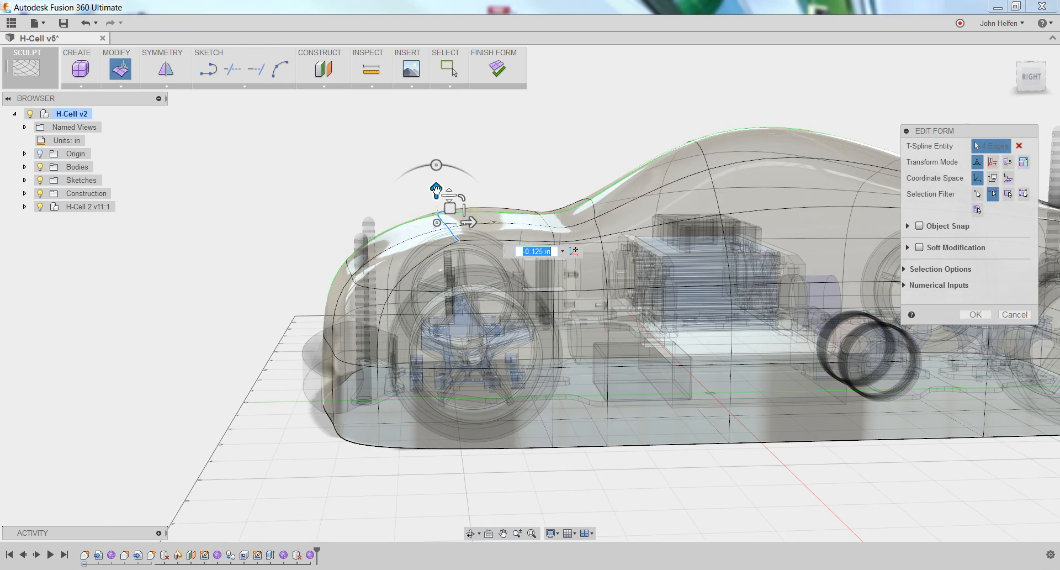
mouse_move(436, 188)
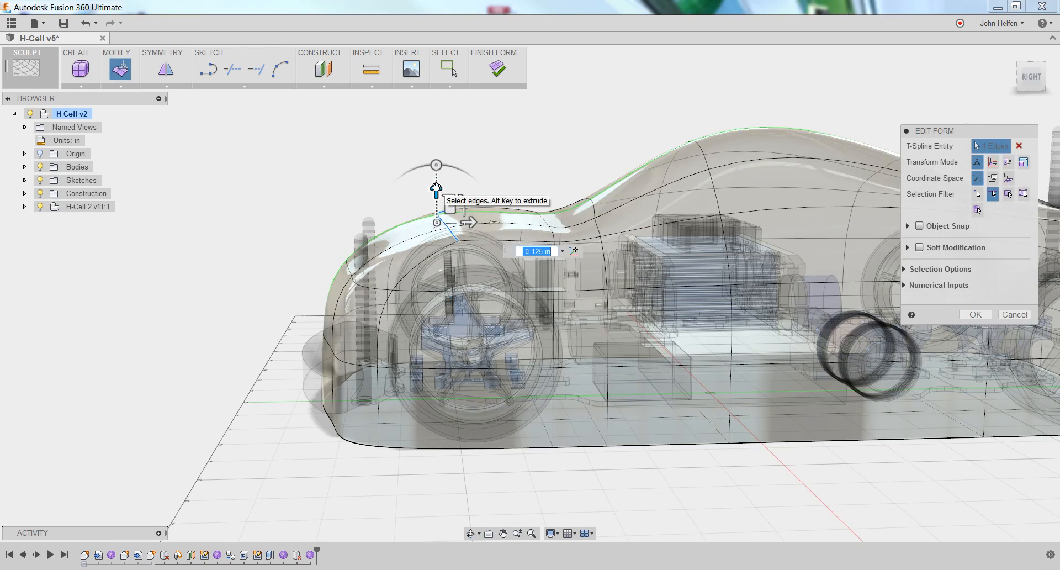
mouse_move(653, 385)
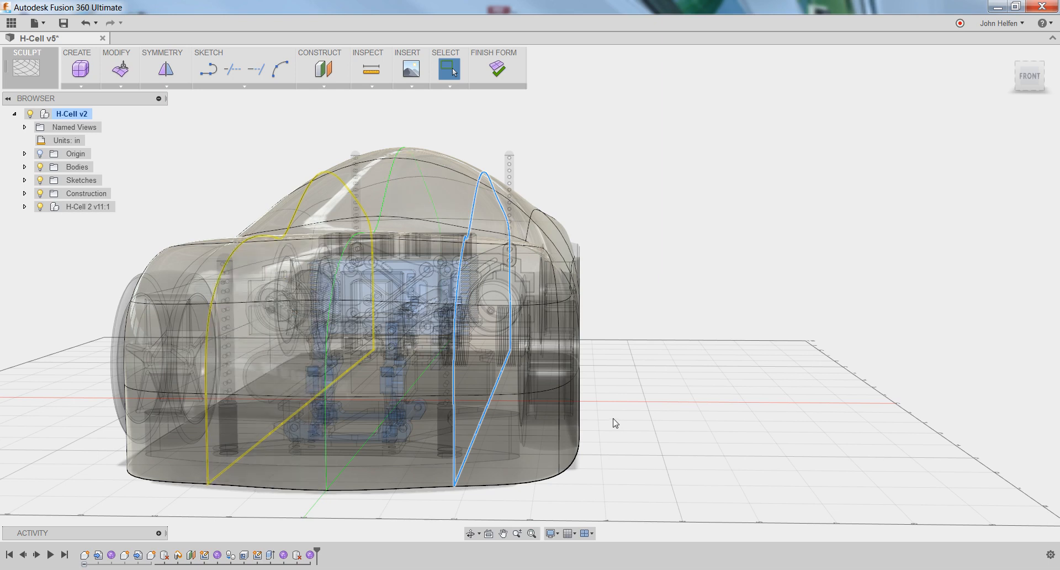
mouse_move(645, 216)
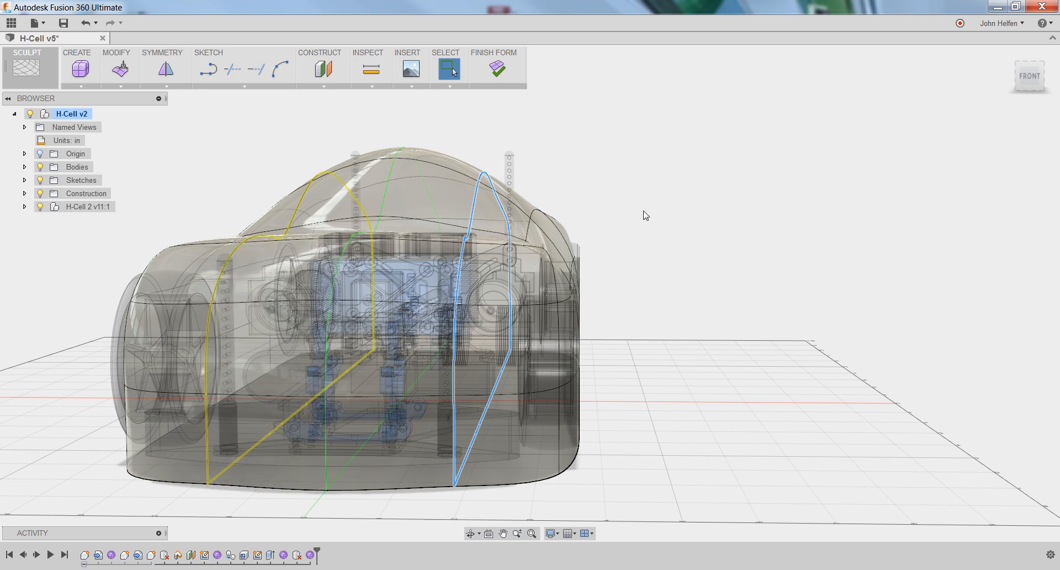
- Insert edge loops beside the two cross-body loops at location about 0.305
right_click(646, 215)
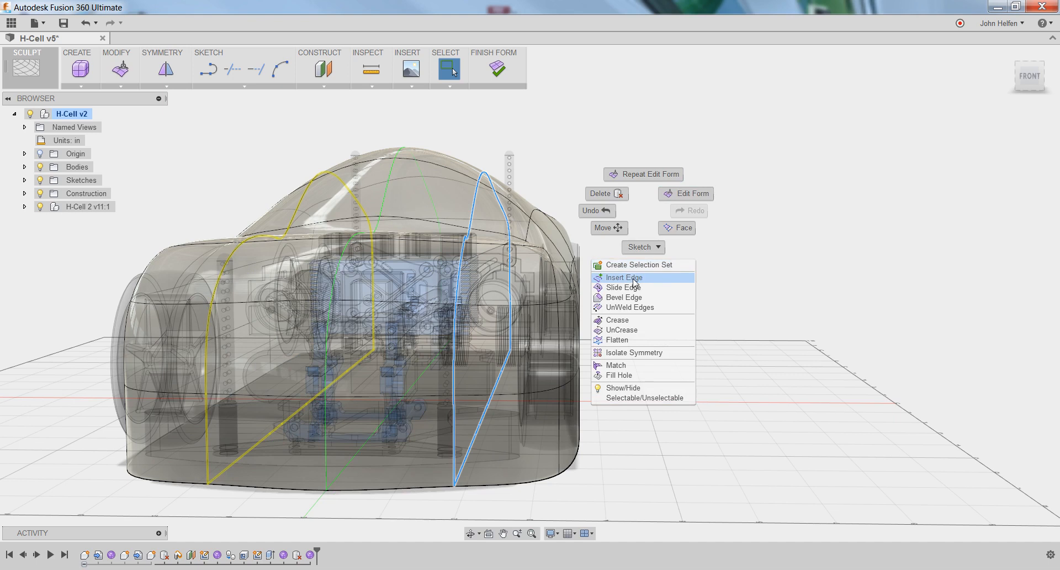
click(623, 277)
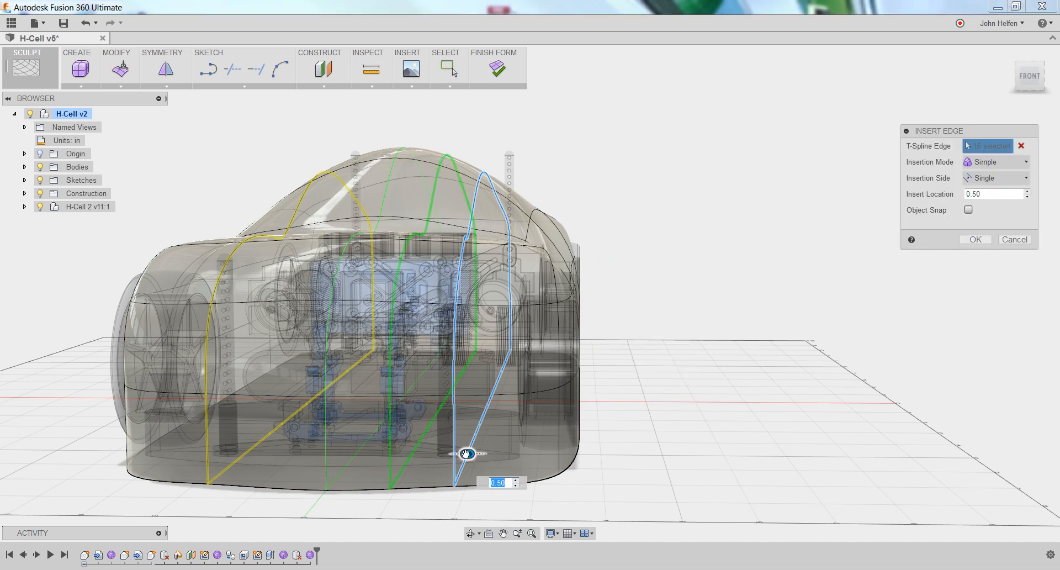
drag(465, 454, 450, 454)
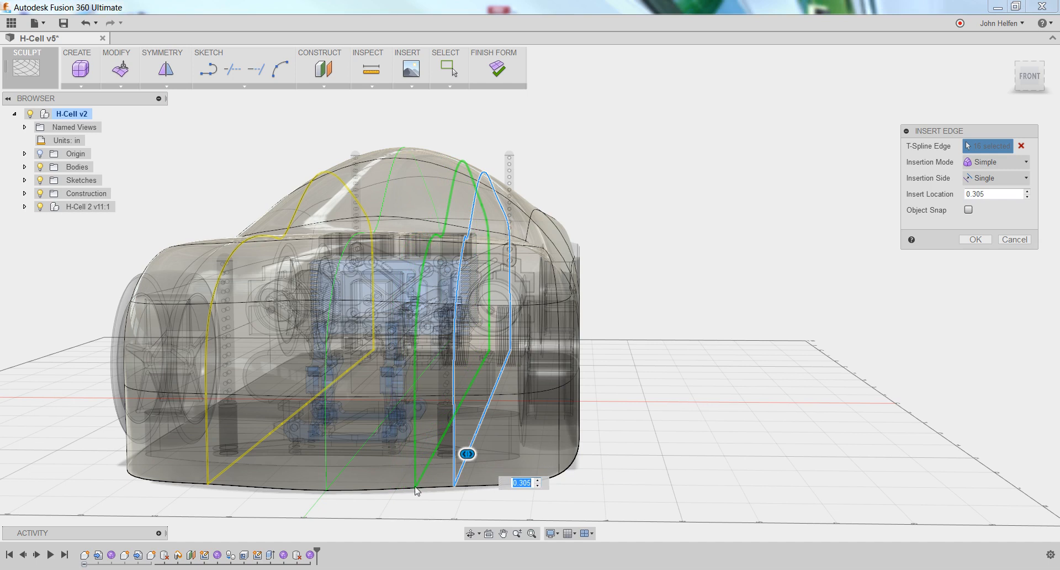
mouse_move(329, 180)
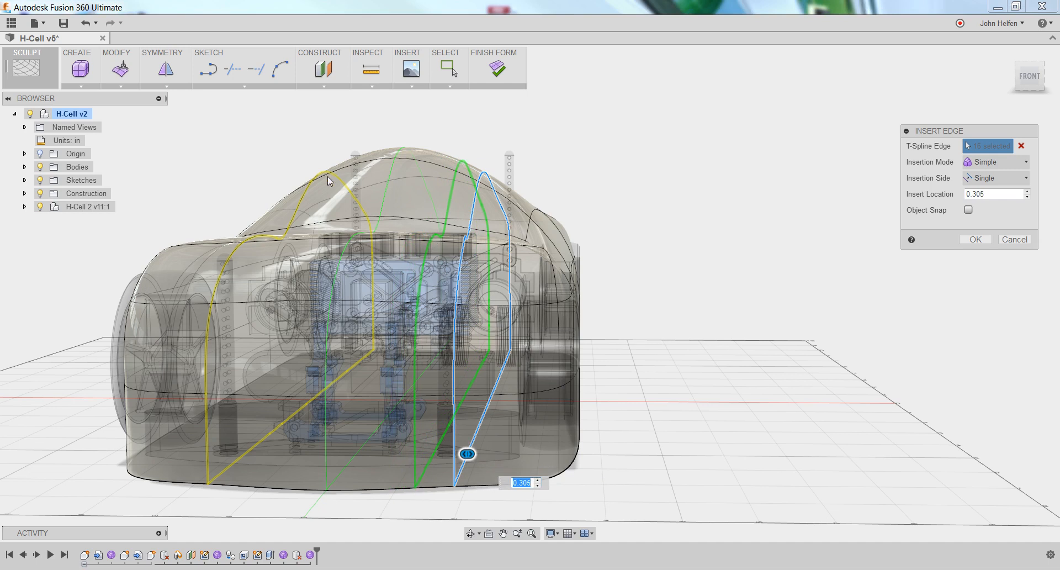
mouse_move(278, 307)
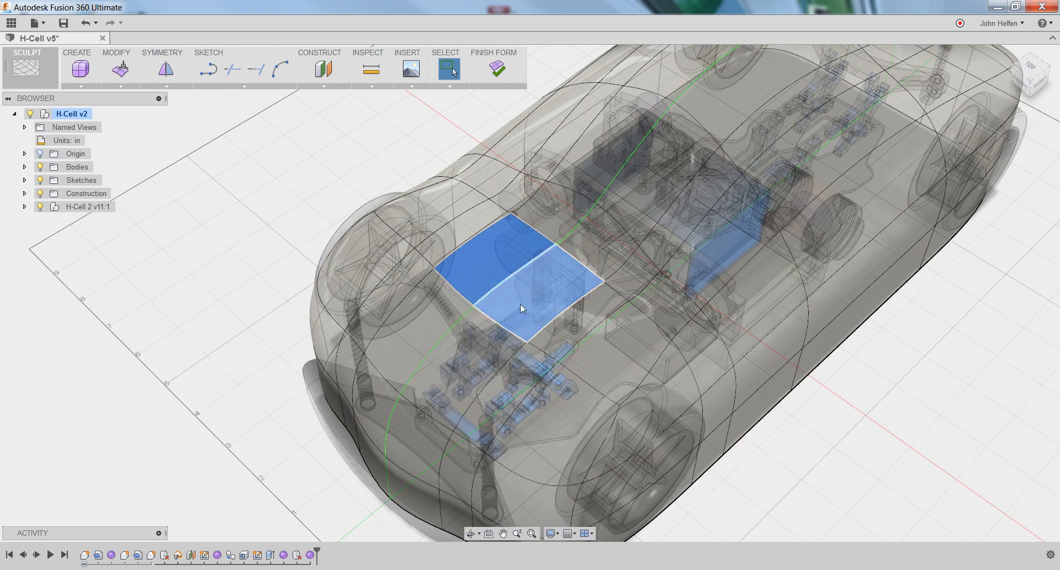
- Select the hood faces on both sides of the centreline for the scoop
click(541, 316)
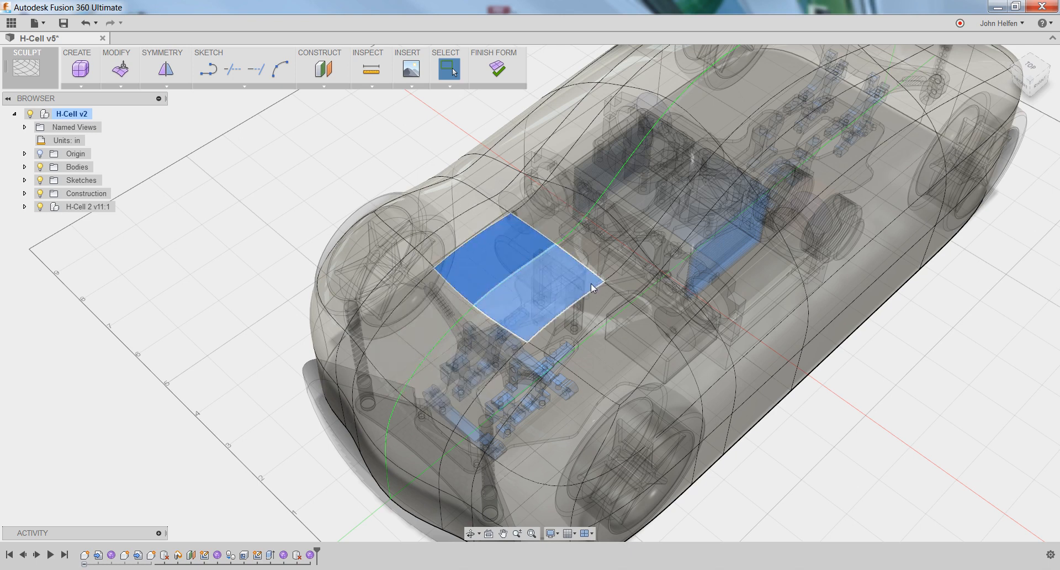
mouse_move(499, 297)
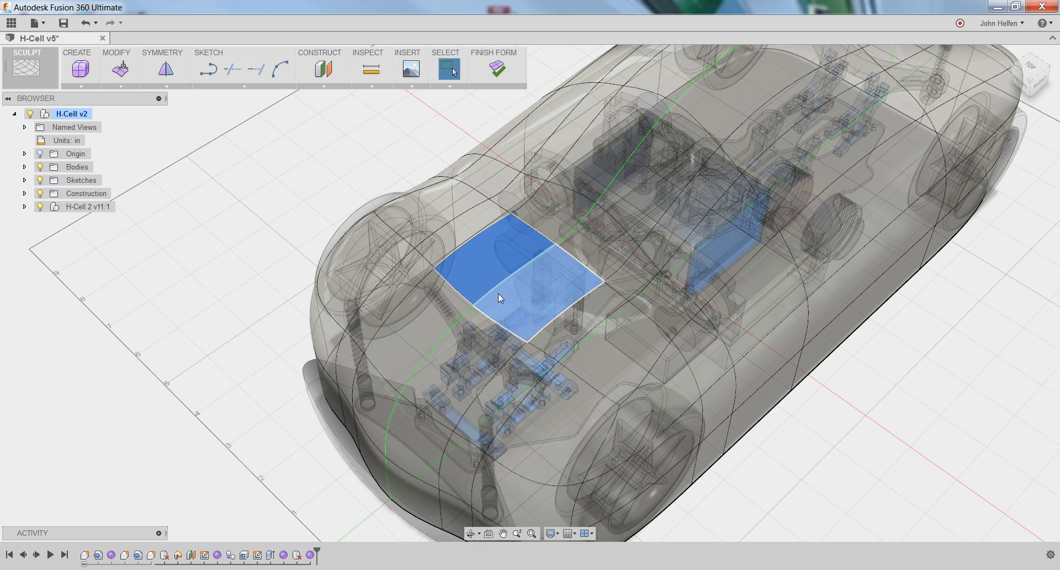
click(262, 334)
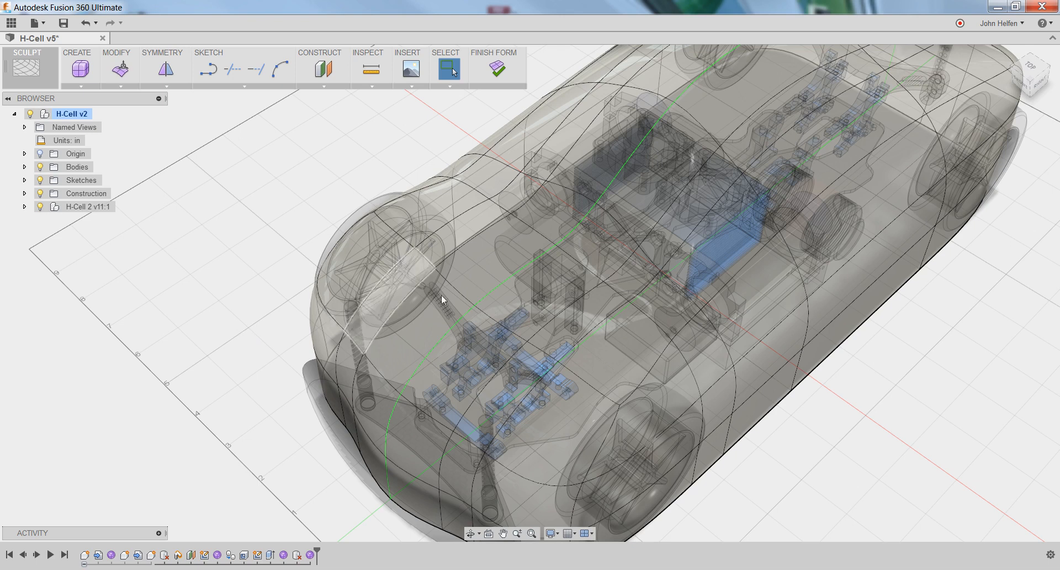
click(516, 342)
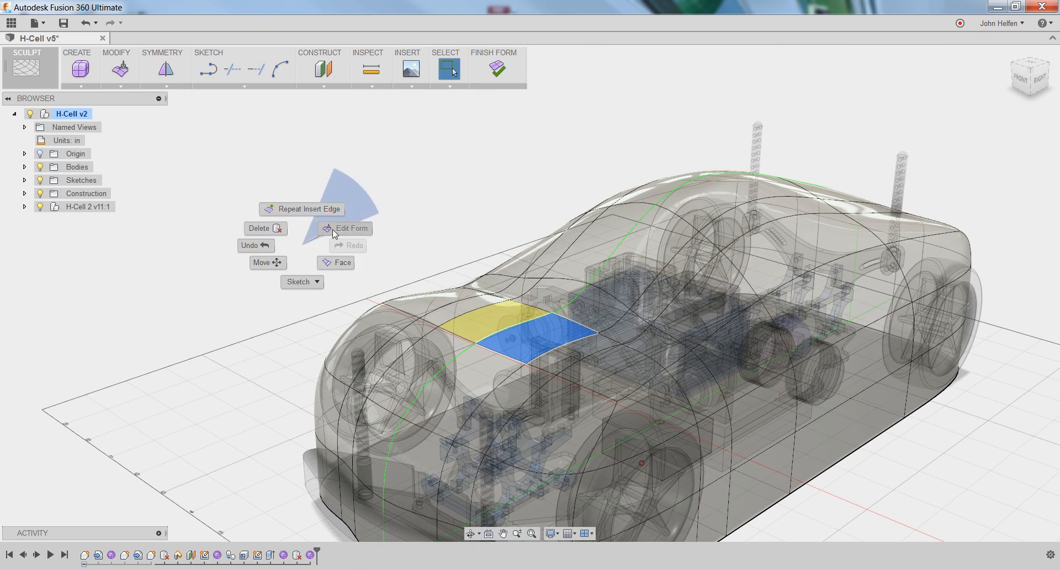
- Pull the selected hood faces upward about 0.625 in with Edit Form
click(350, 228)
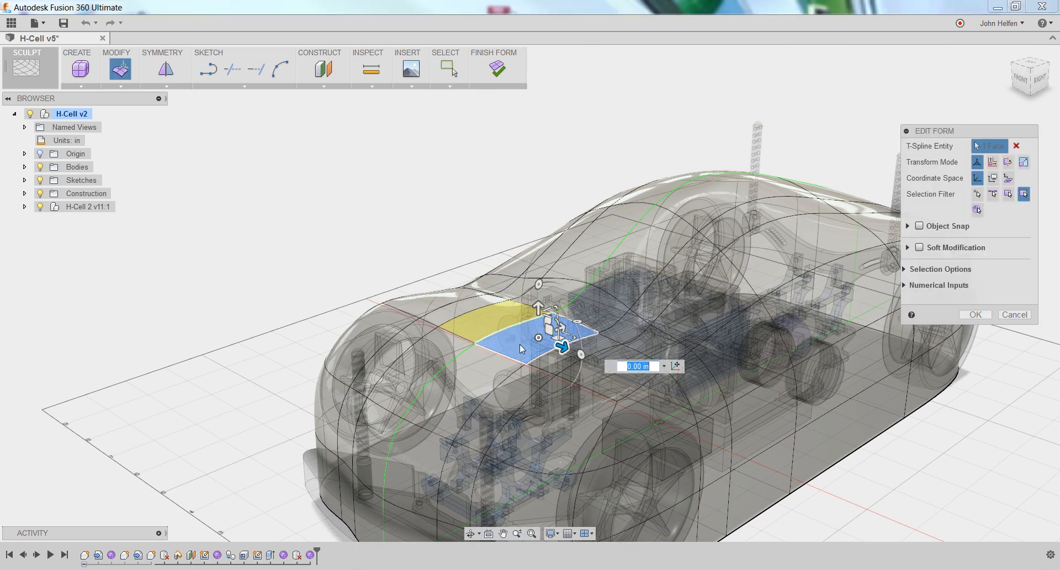
mouse_move(474, 328)
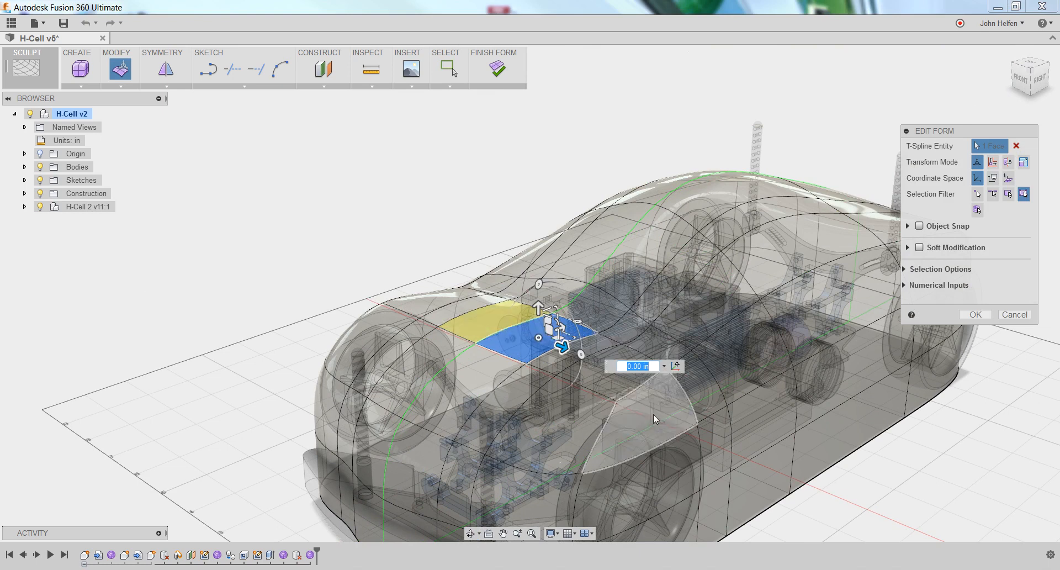
mouse_move(863, 499)
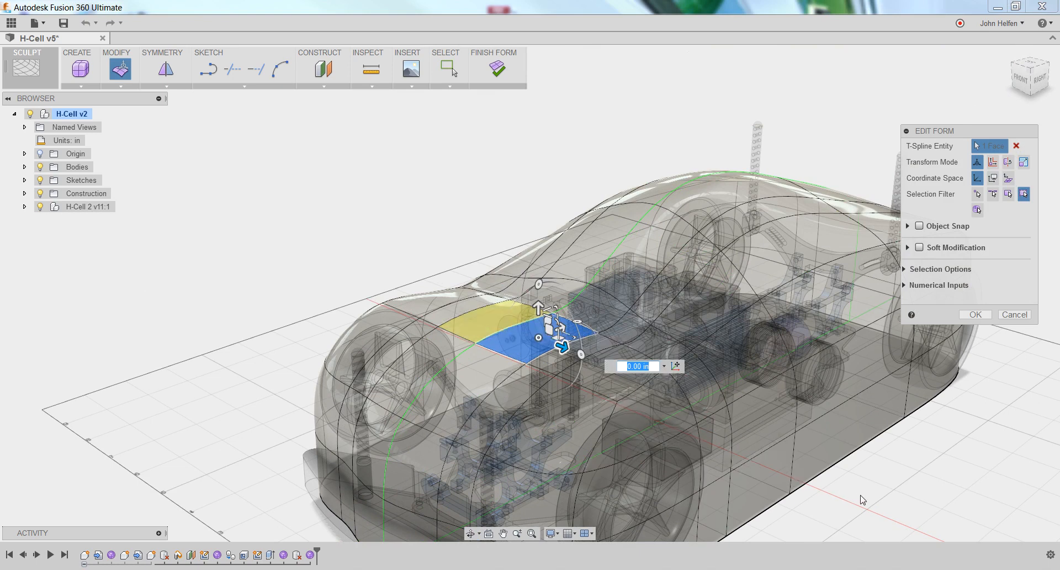
mouse_move(860, 498)
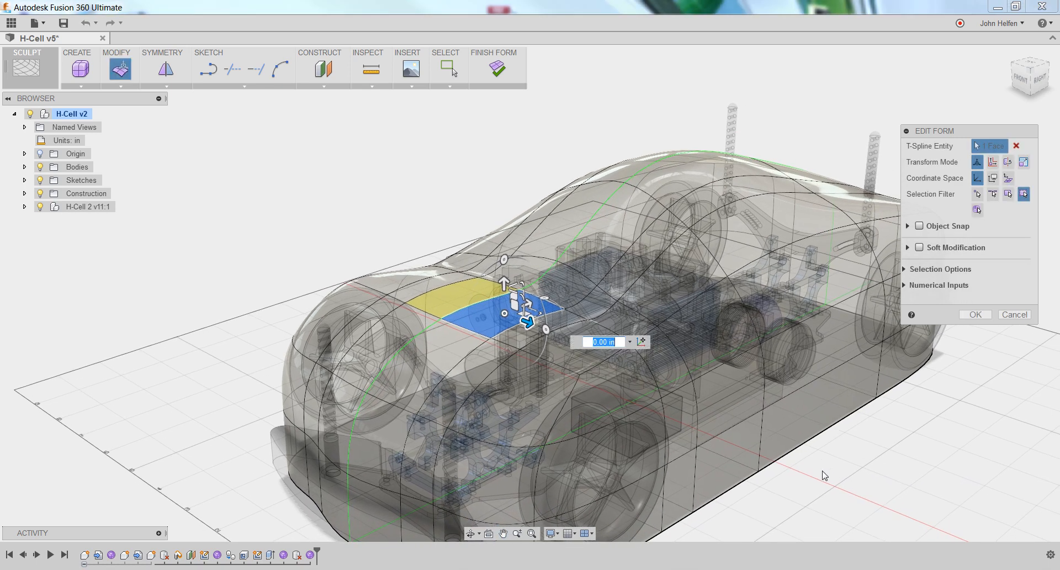
mouse_move(824, 475)
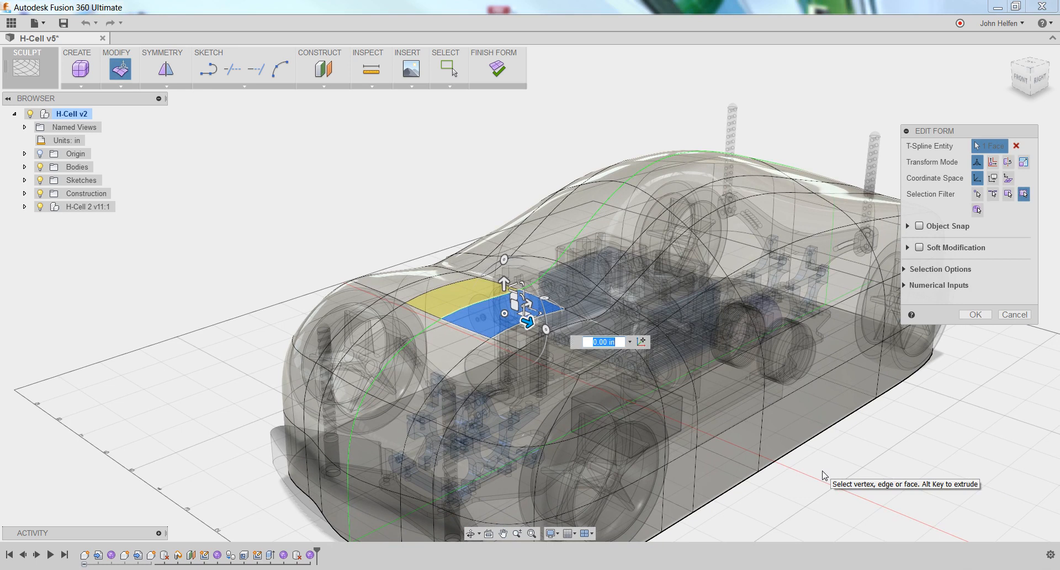
mouse_move(501, 341)
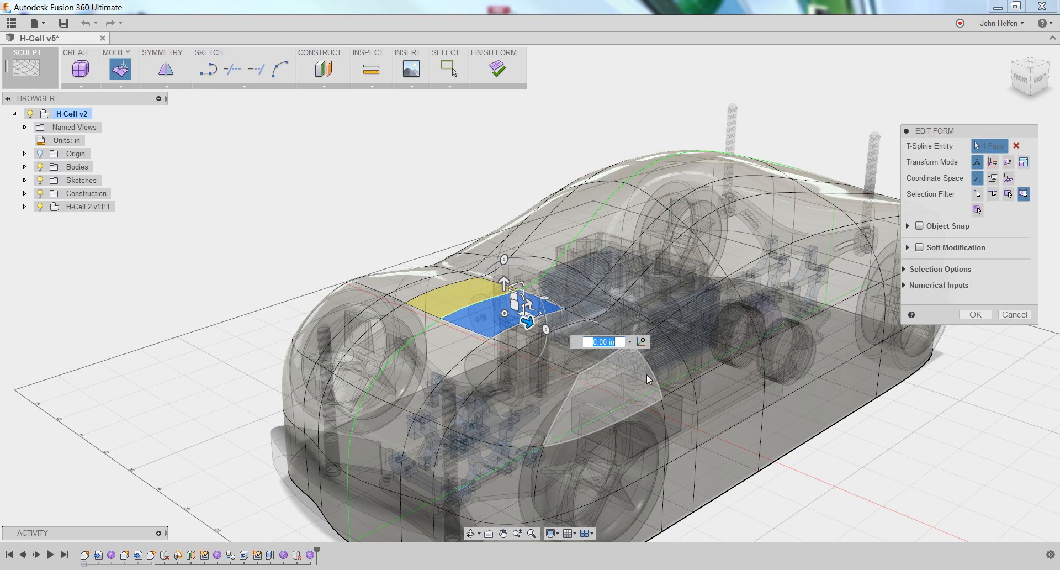
mouse_move(504, 280)
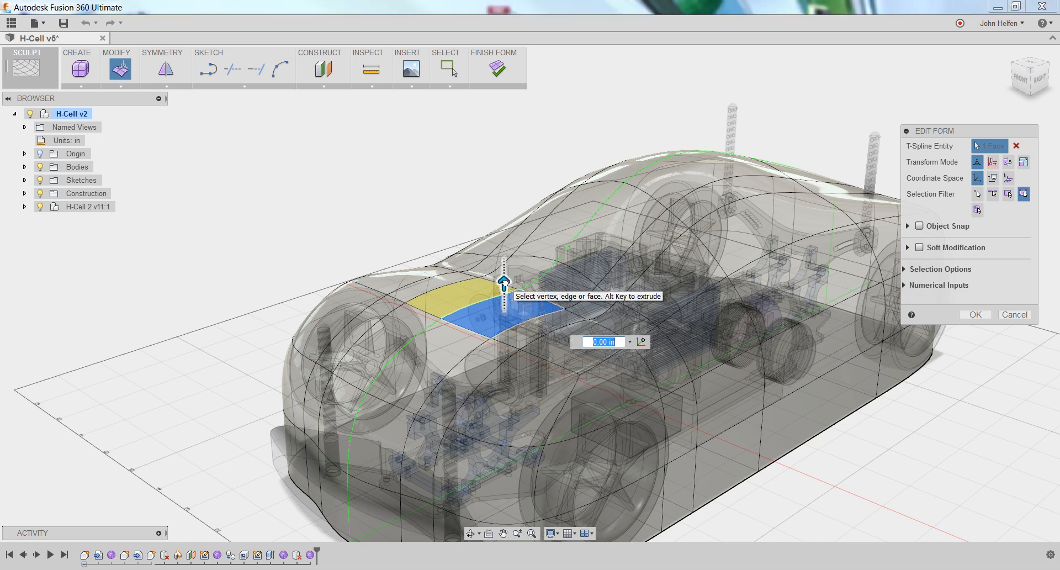
drag(504, 284, 504, 247)
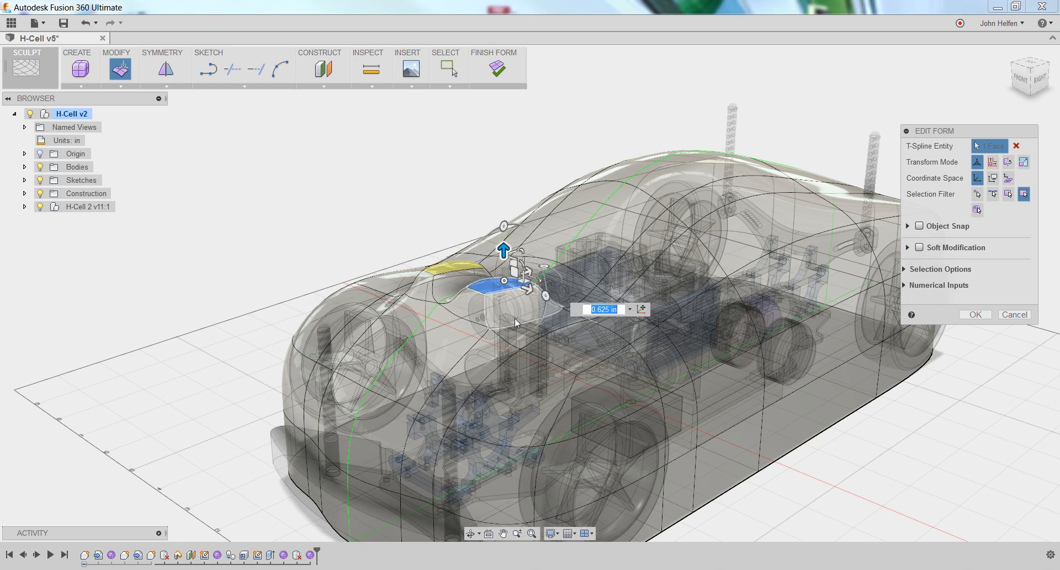
mouse_move(493, 304)
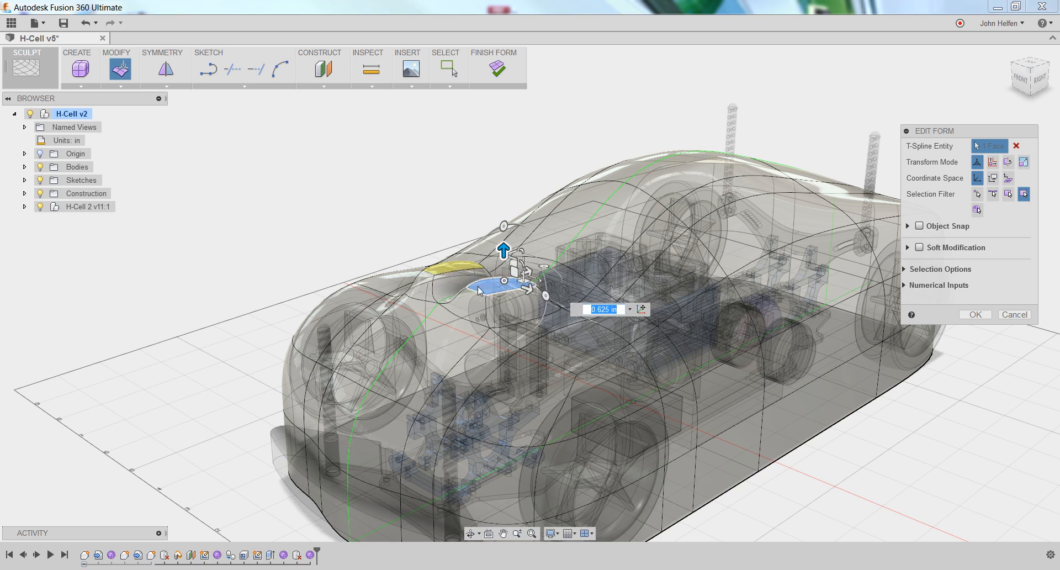
mouse_move(478, 291)
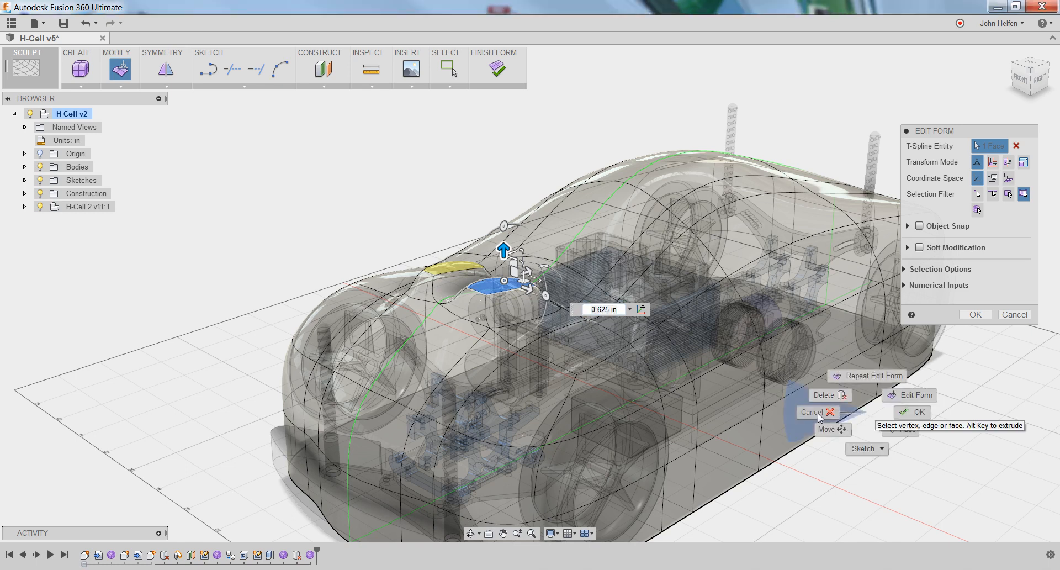
- Cancel the 0.625 in lift and restart Edit Form on the hood face for a 0.25 in rise
click(812, 412)
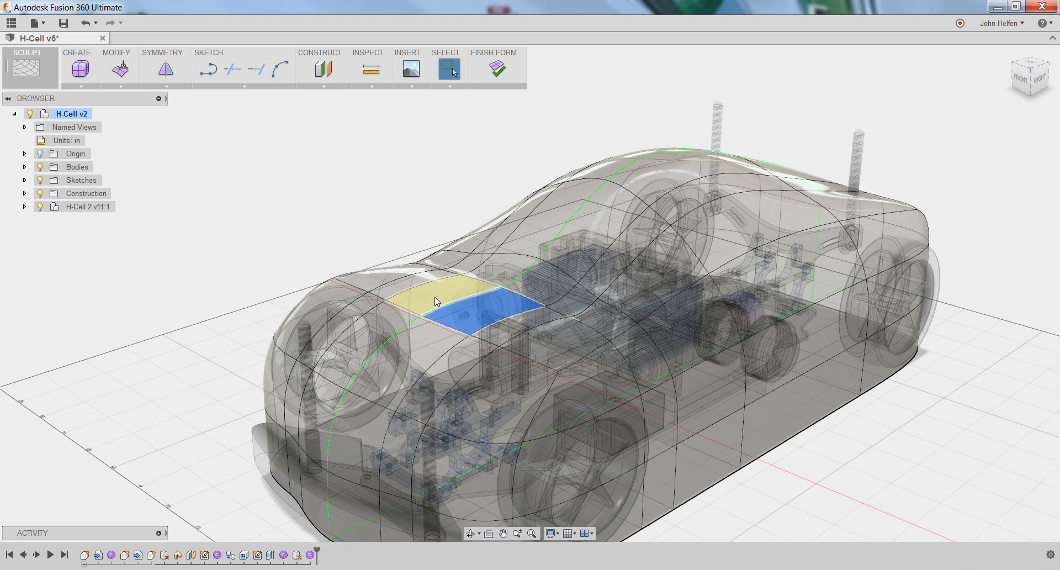
click(446, 309)
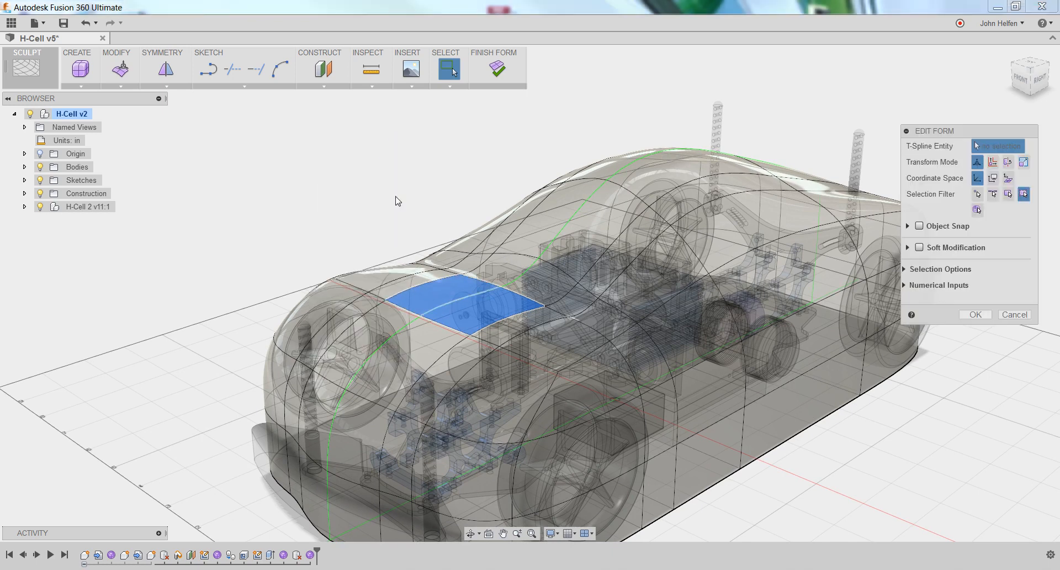
click(466, 297)
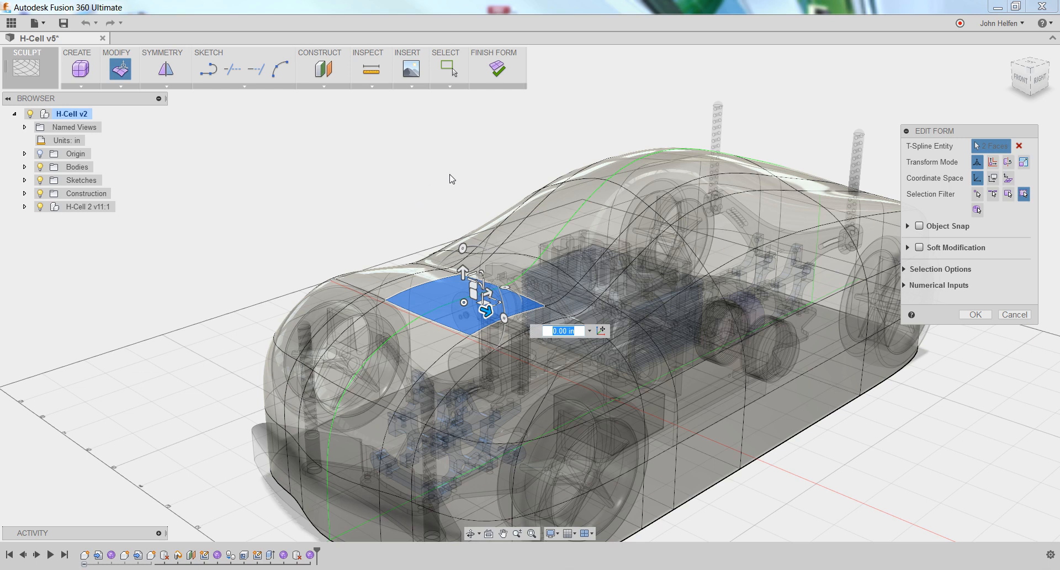
mouse_move(452, 179)
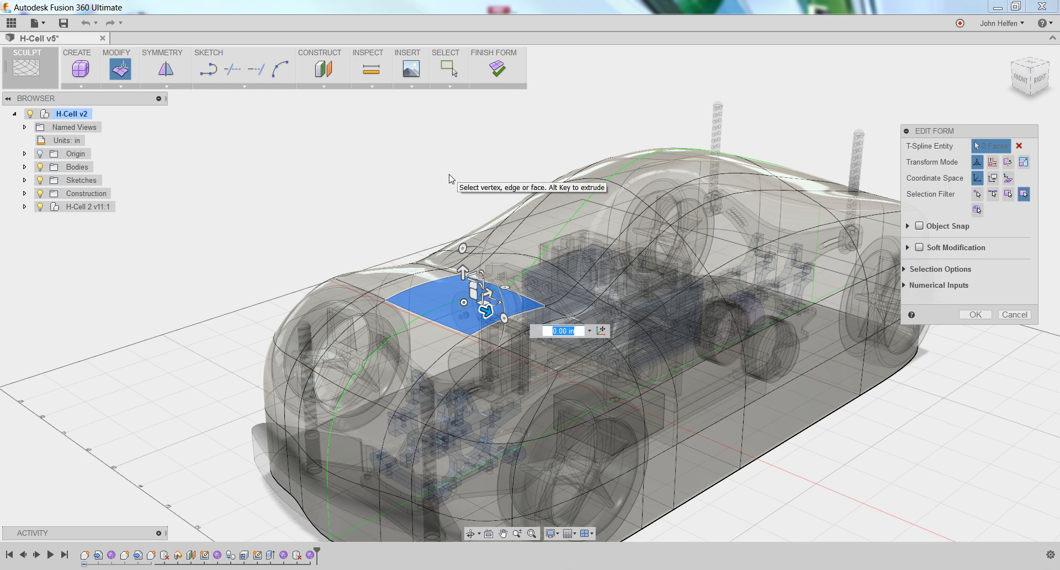
mouse_move(451, 178)
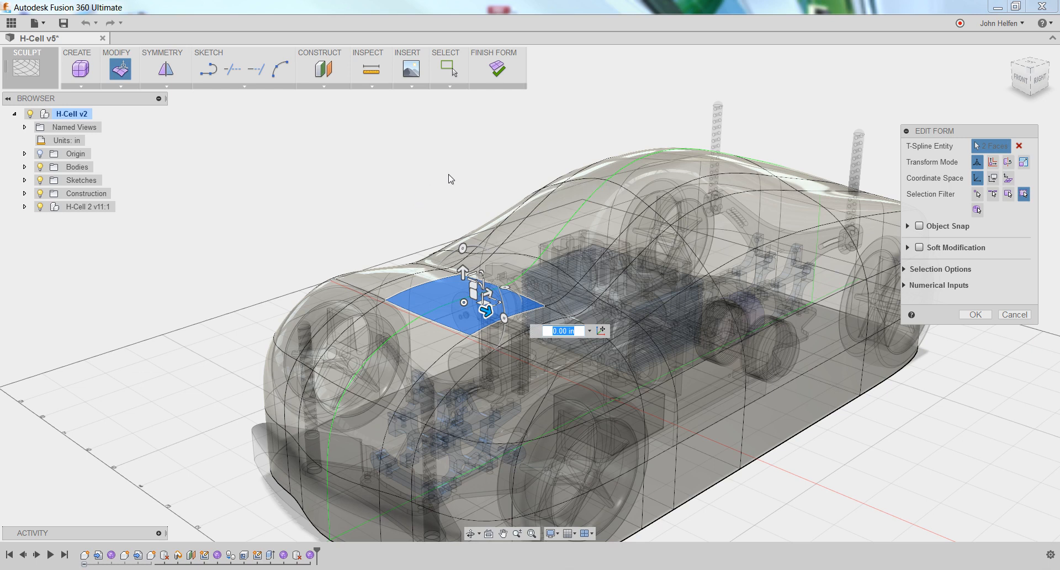
mouse_move(450, 178)
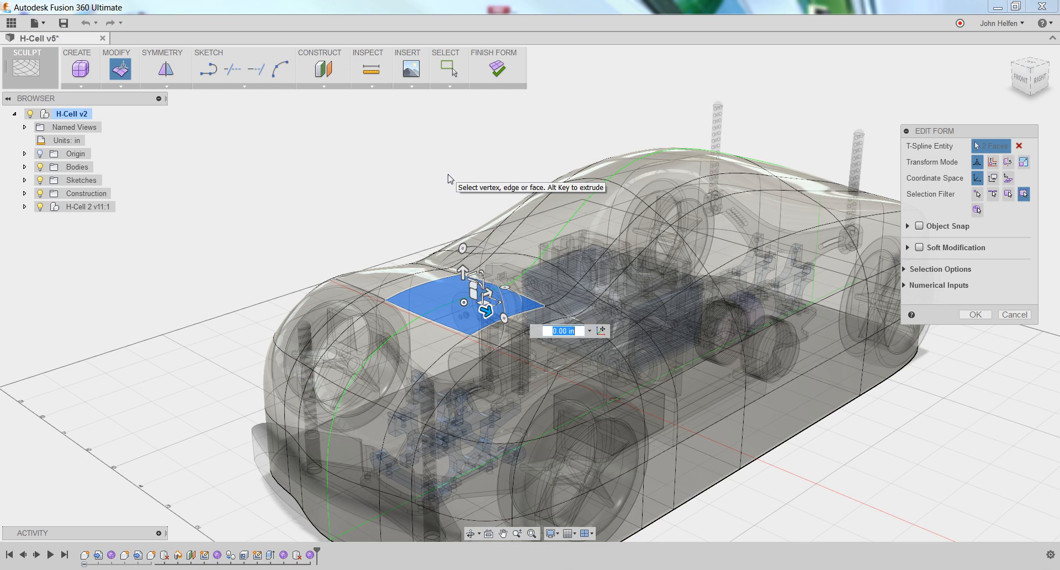
mouse_move(448, 179)
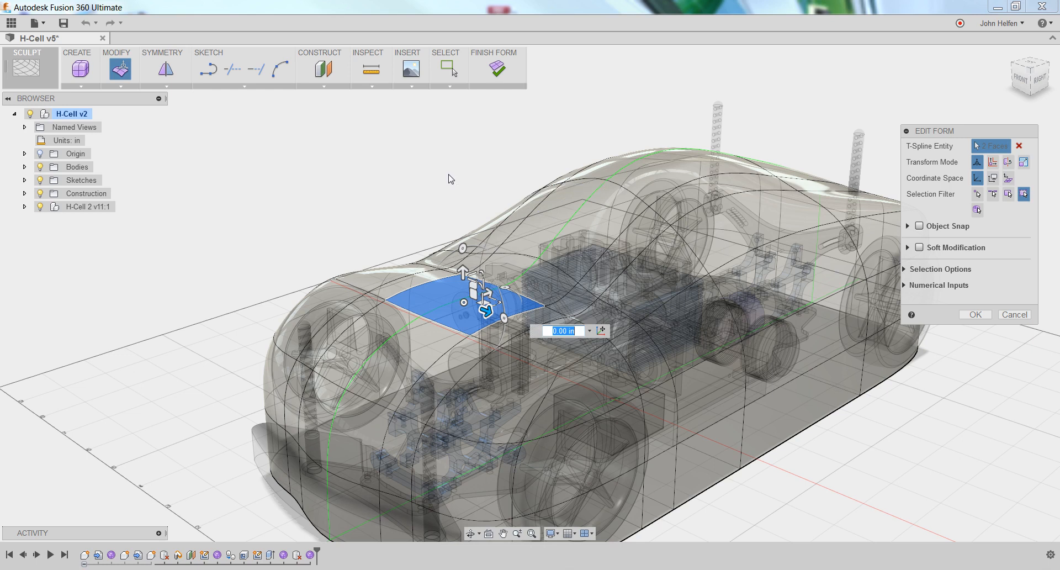
mouse_move(445, 197)
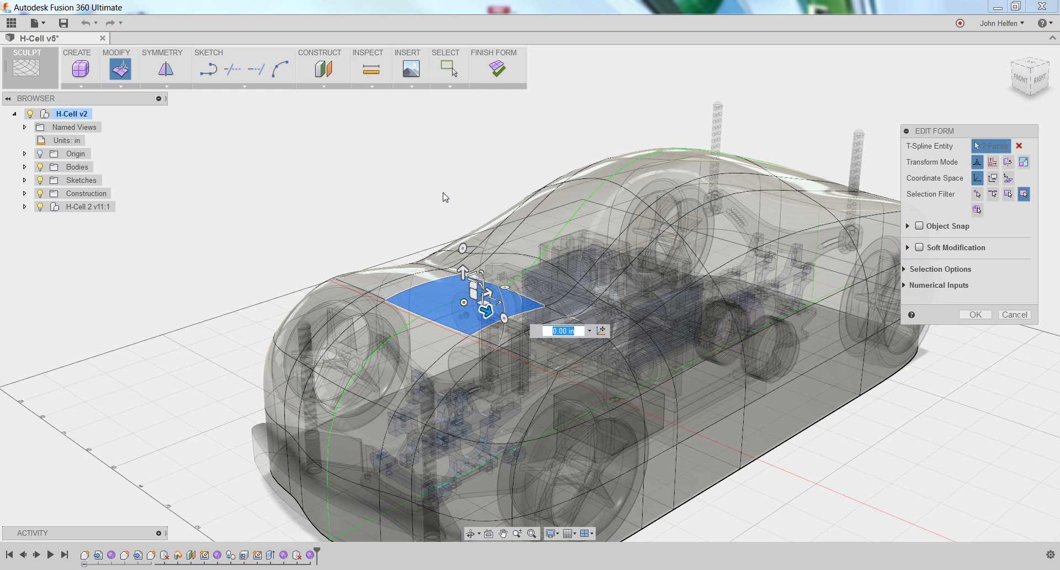
mouse_move(275, 222)
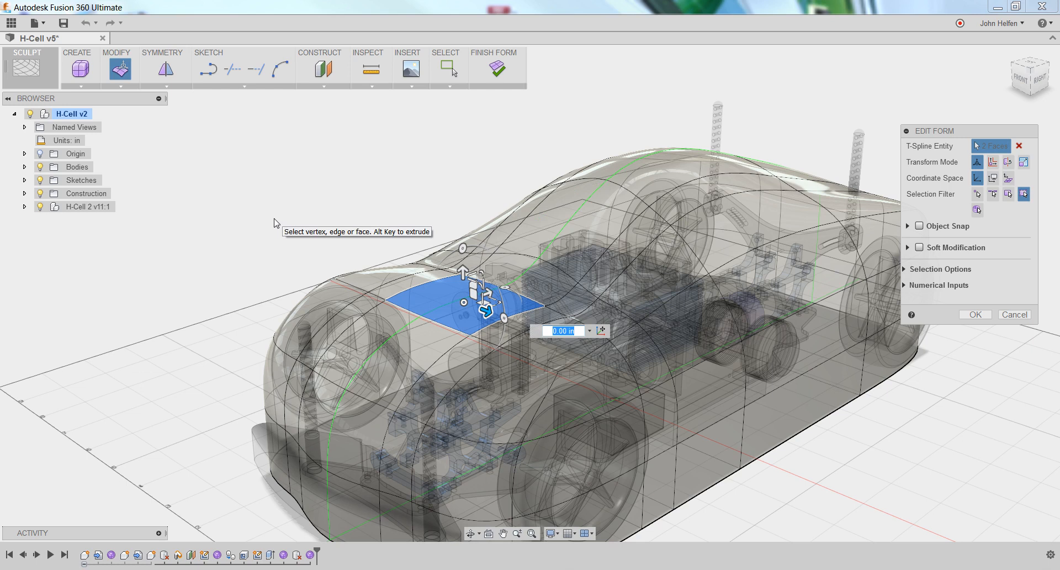
mouse_move(458, 283)
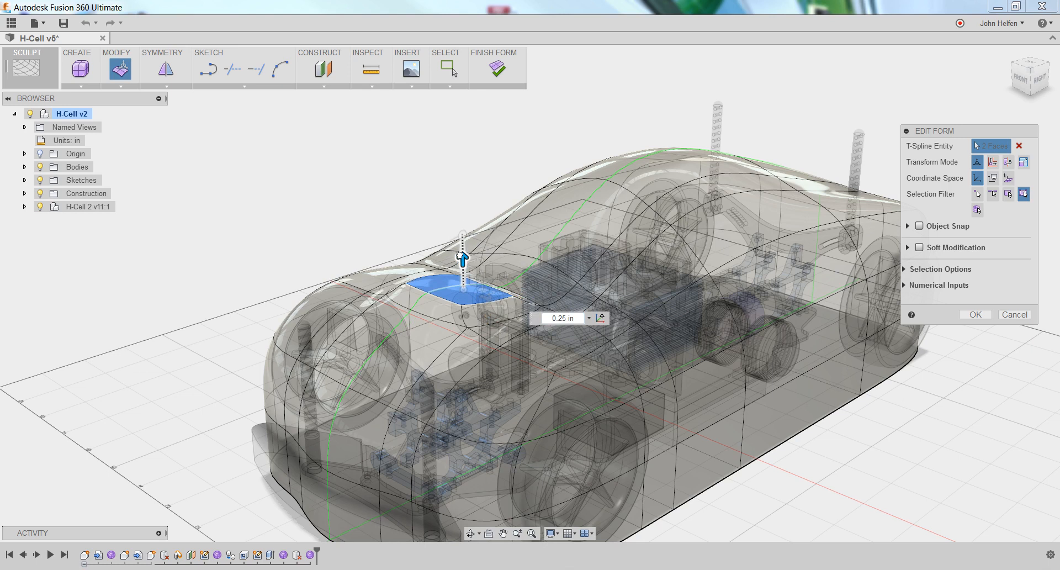
- Orbit the car to a side view to check the hood scoop profile
drag(463, 264, 462, 247)
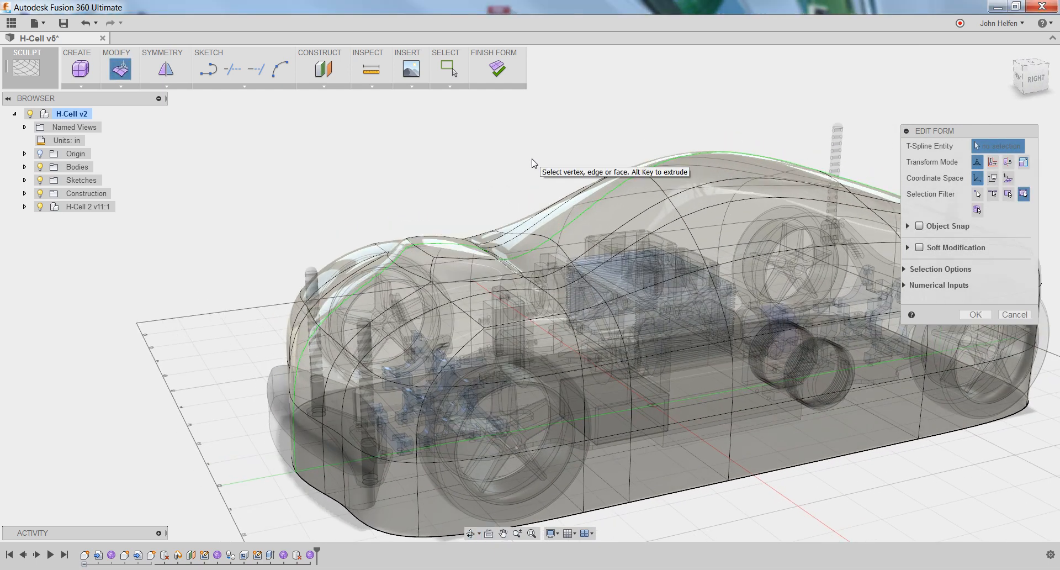
mouse_move(465, 176)
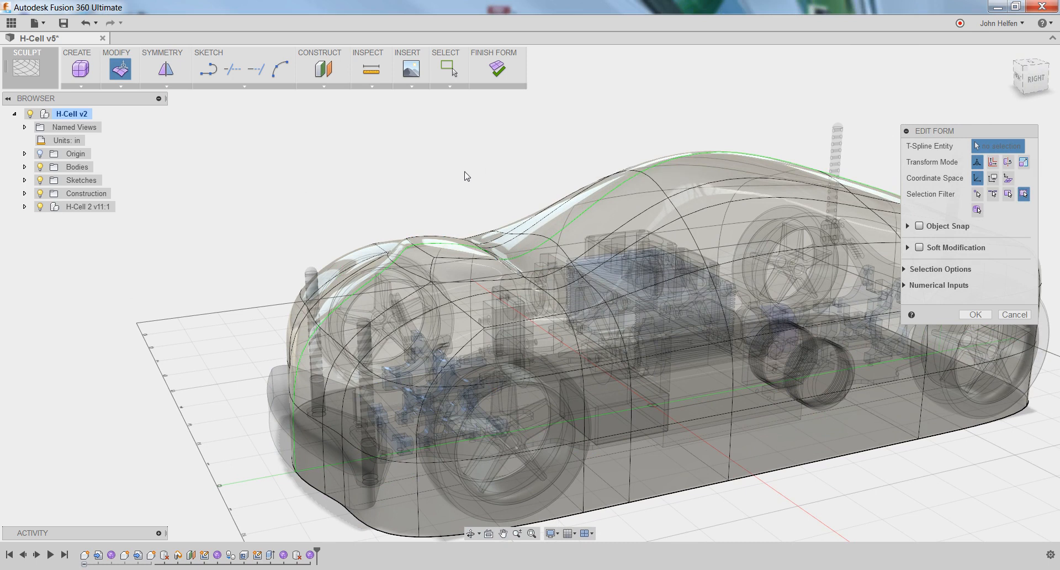
mouse_move(465, 176)
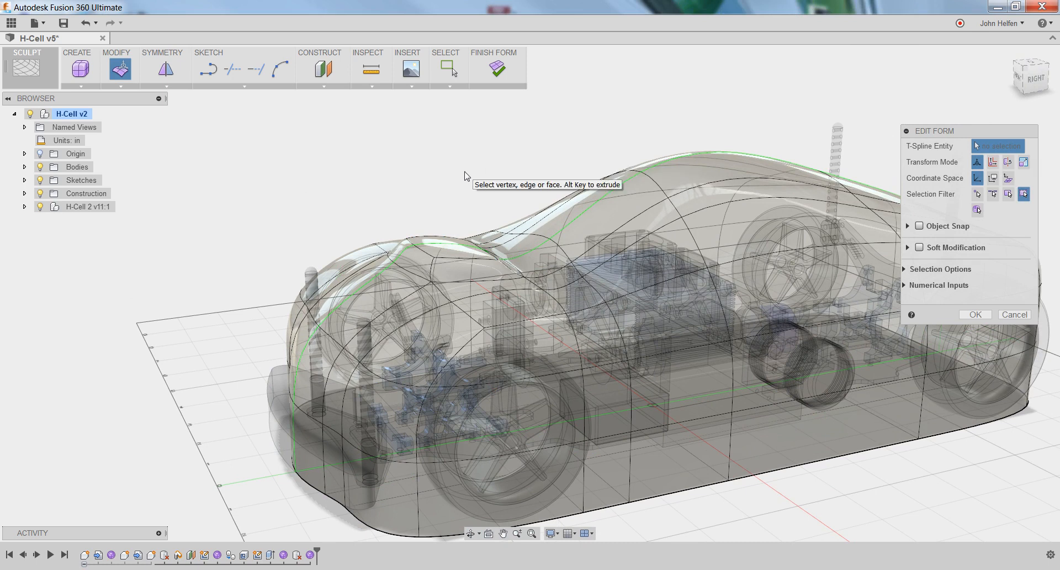